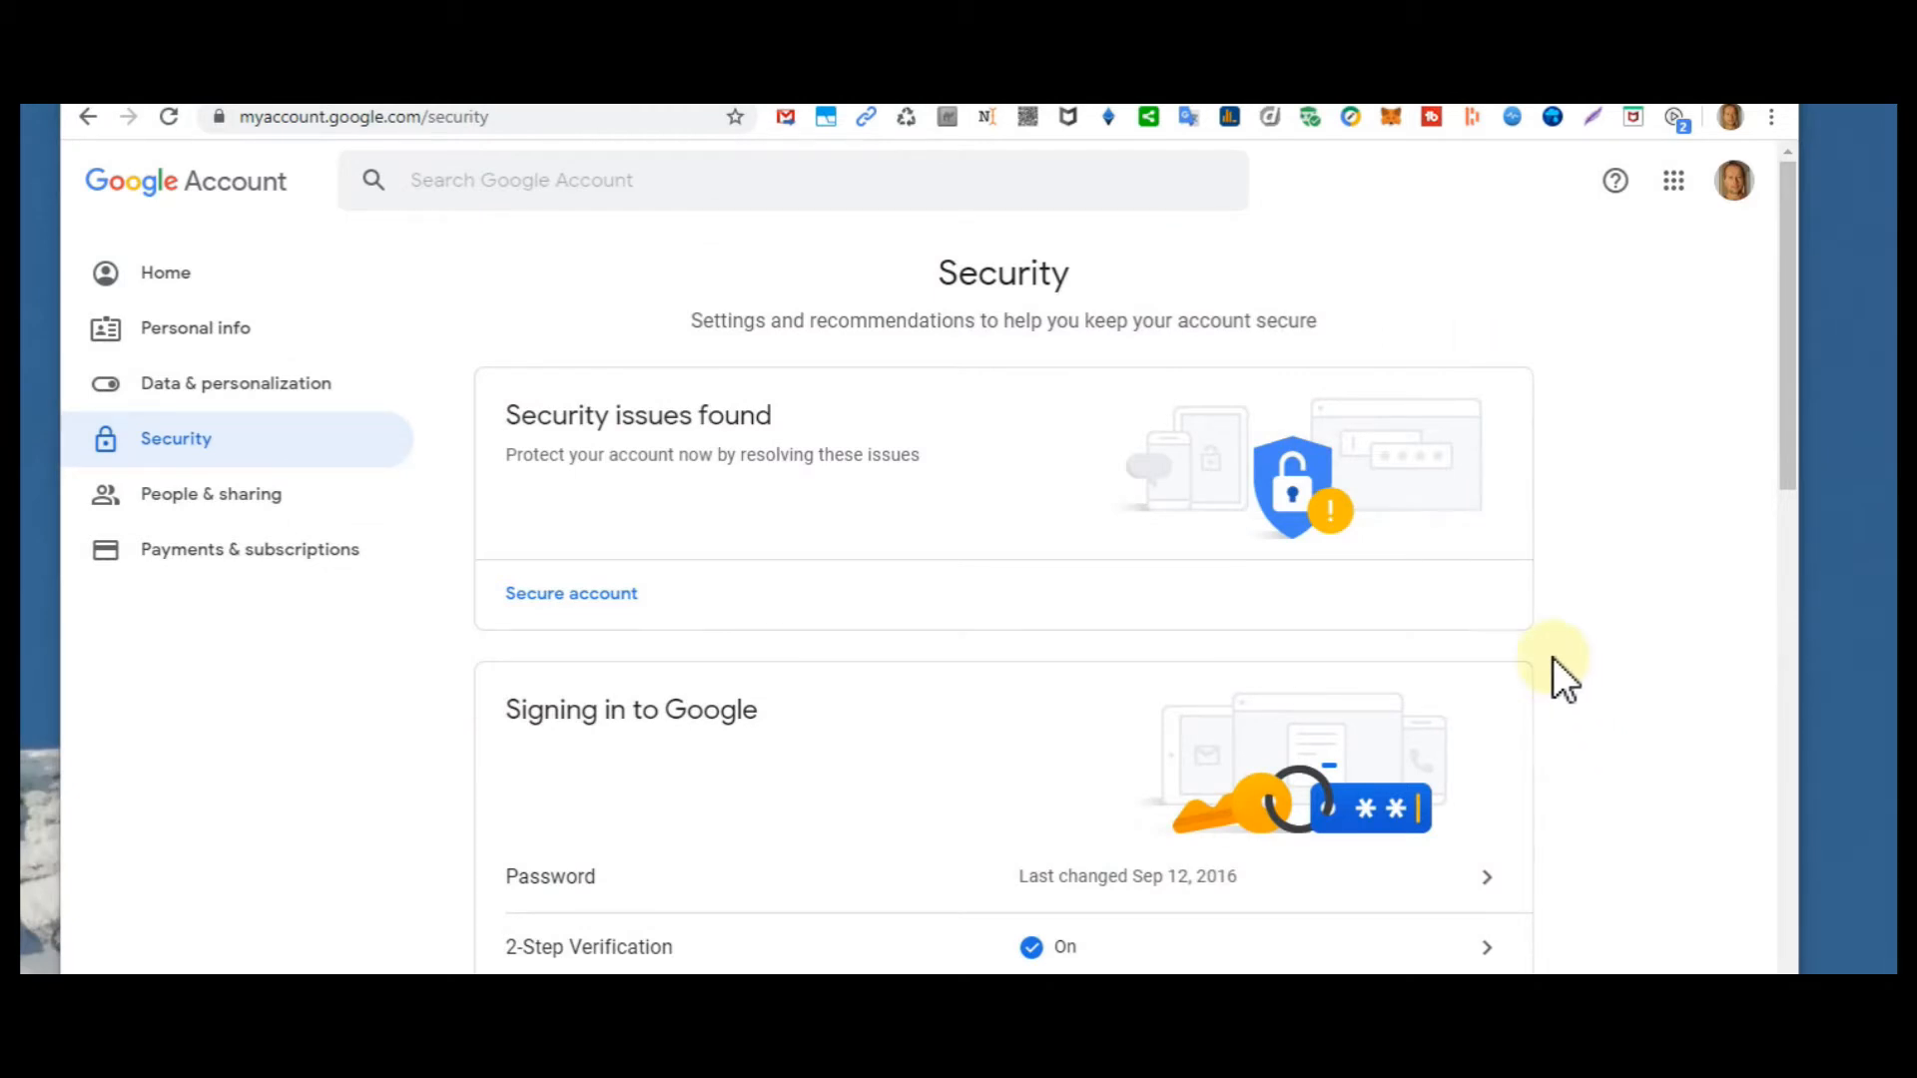
pyautogui.moveTo(1576, 727)
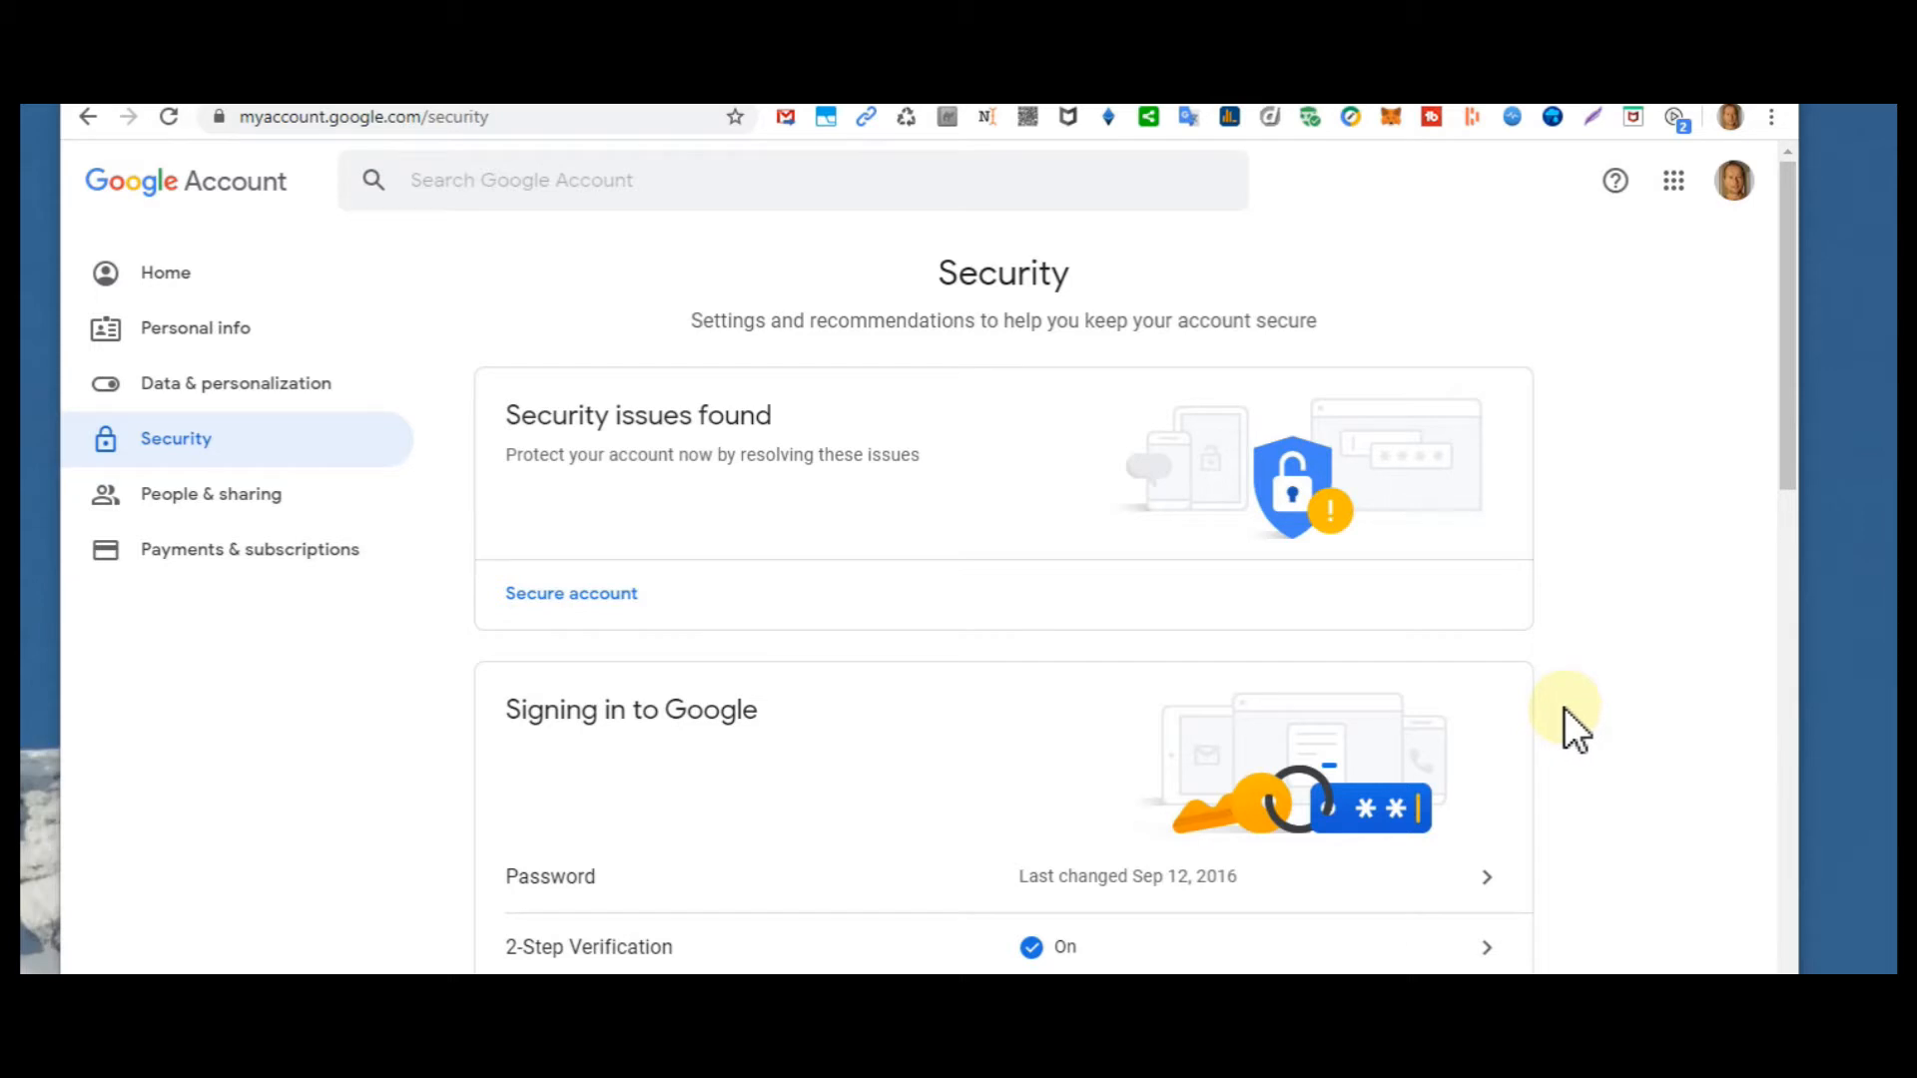
pyautogui.moveTo(1614, 727)
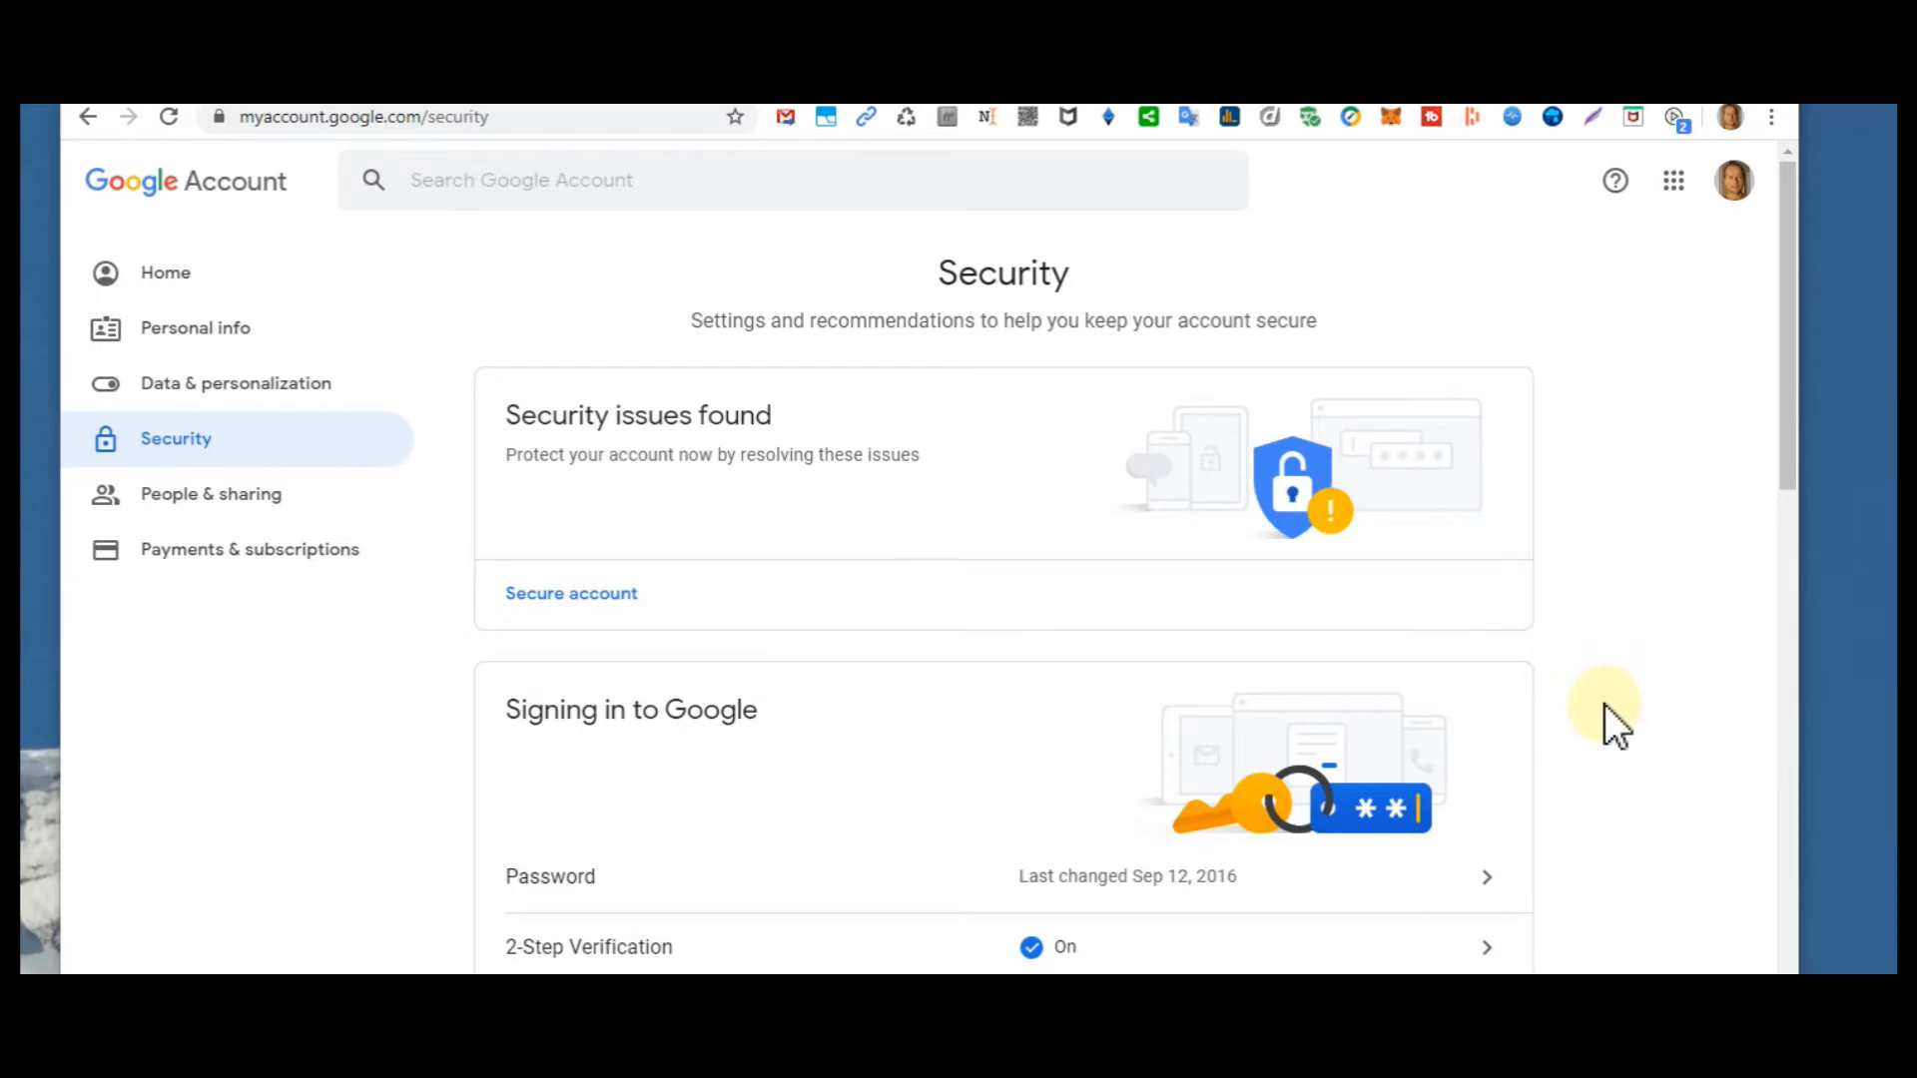
pyautogui.moveTo(1584, 719)
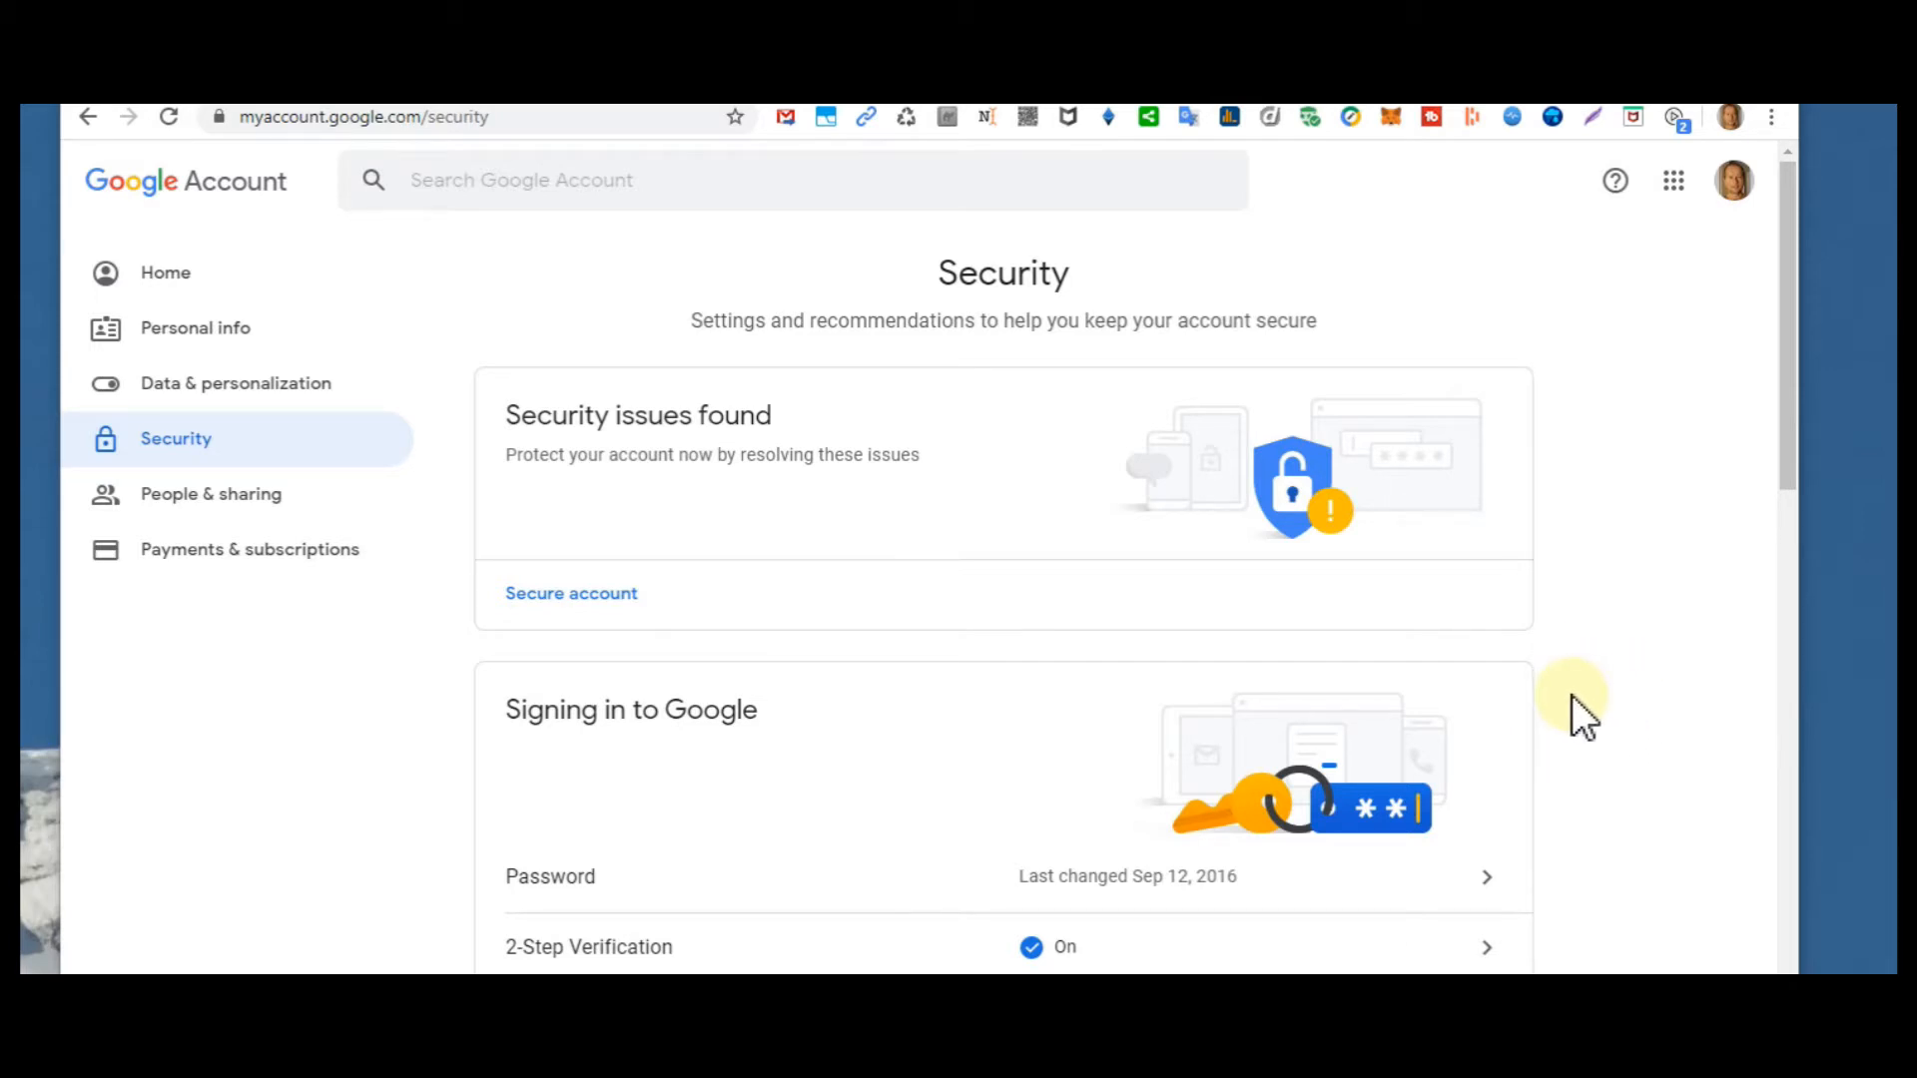
pyautogui.moveTo(1642, 669)
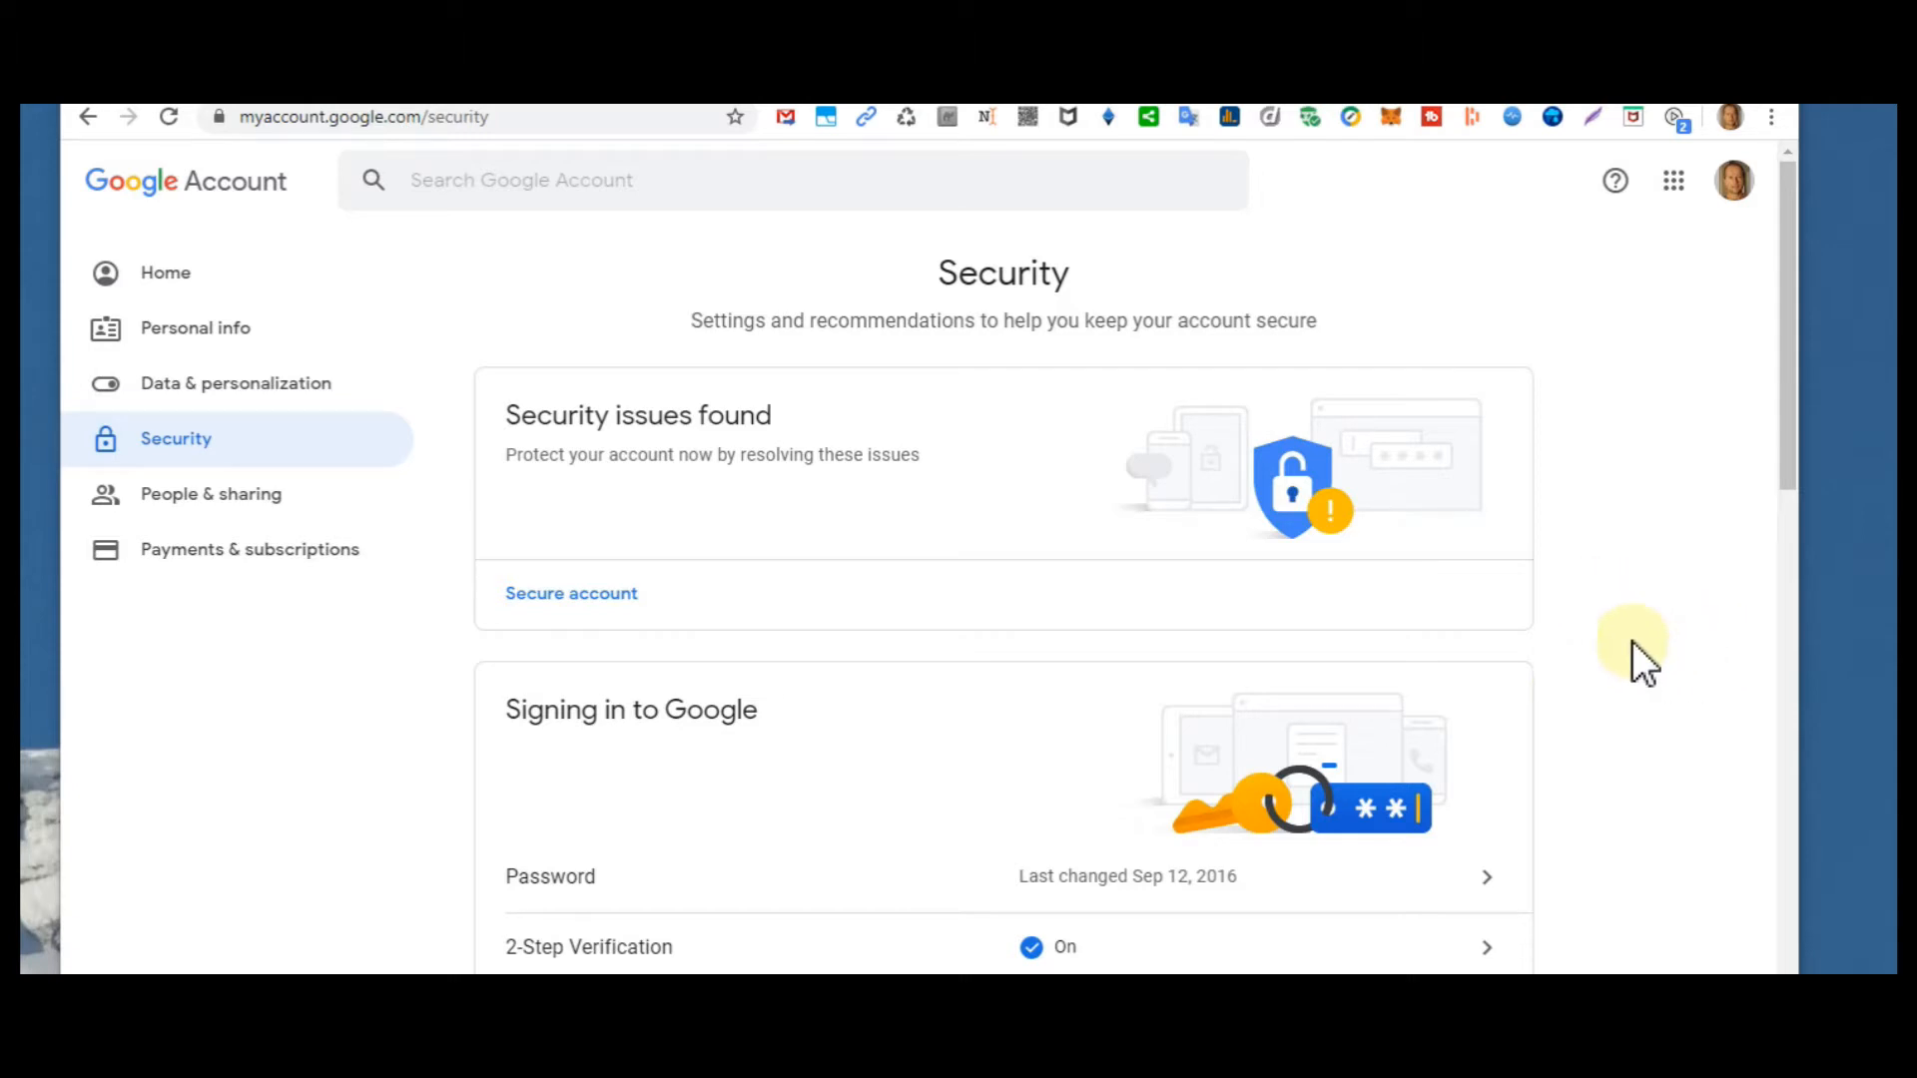
pyautogui.moveTo(1711, 629)
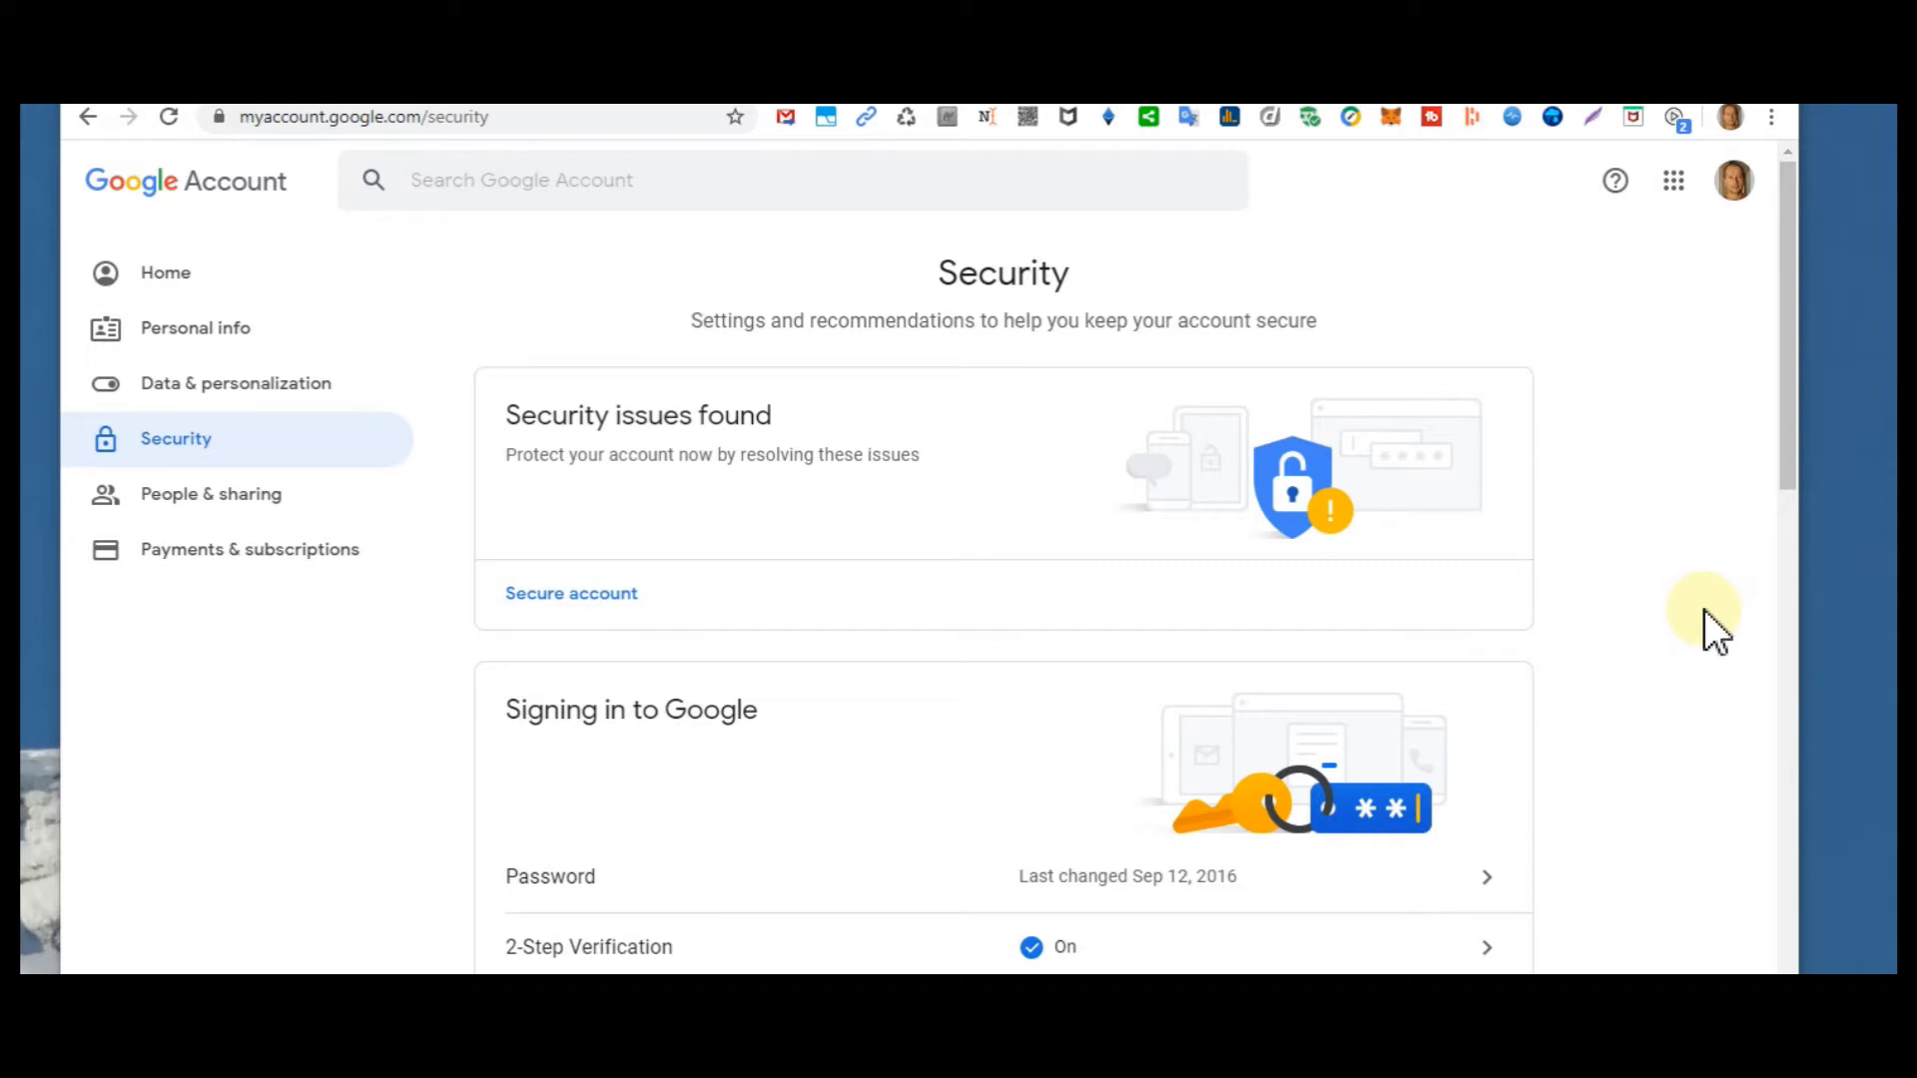
pyautogui.moveTo(1694, 617)
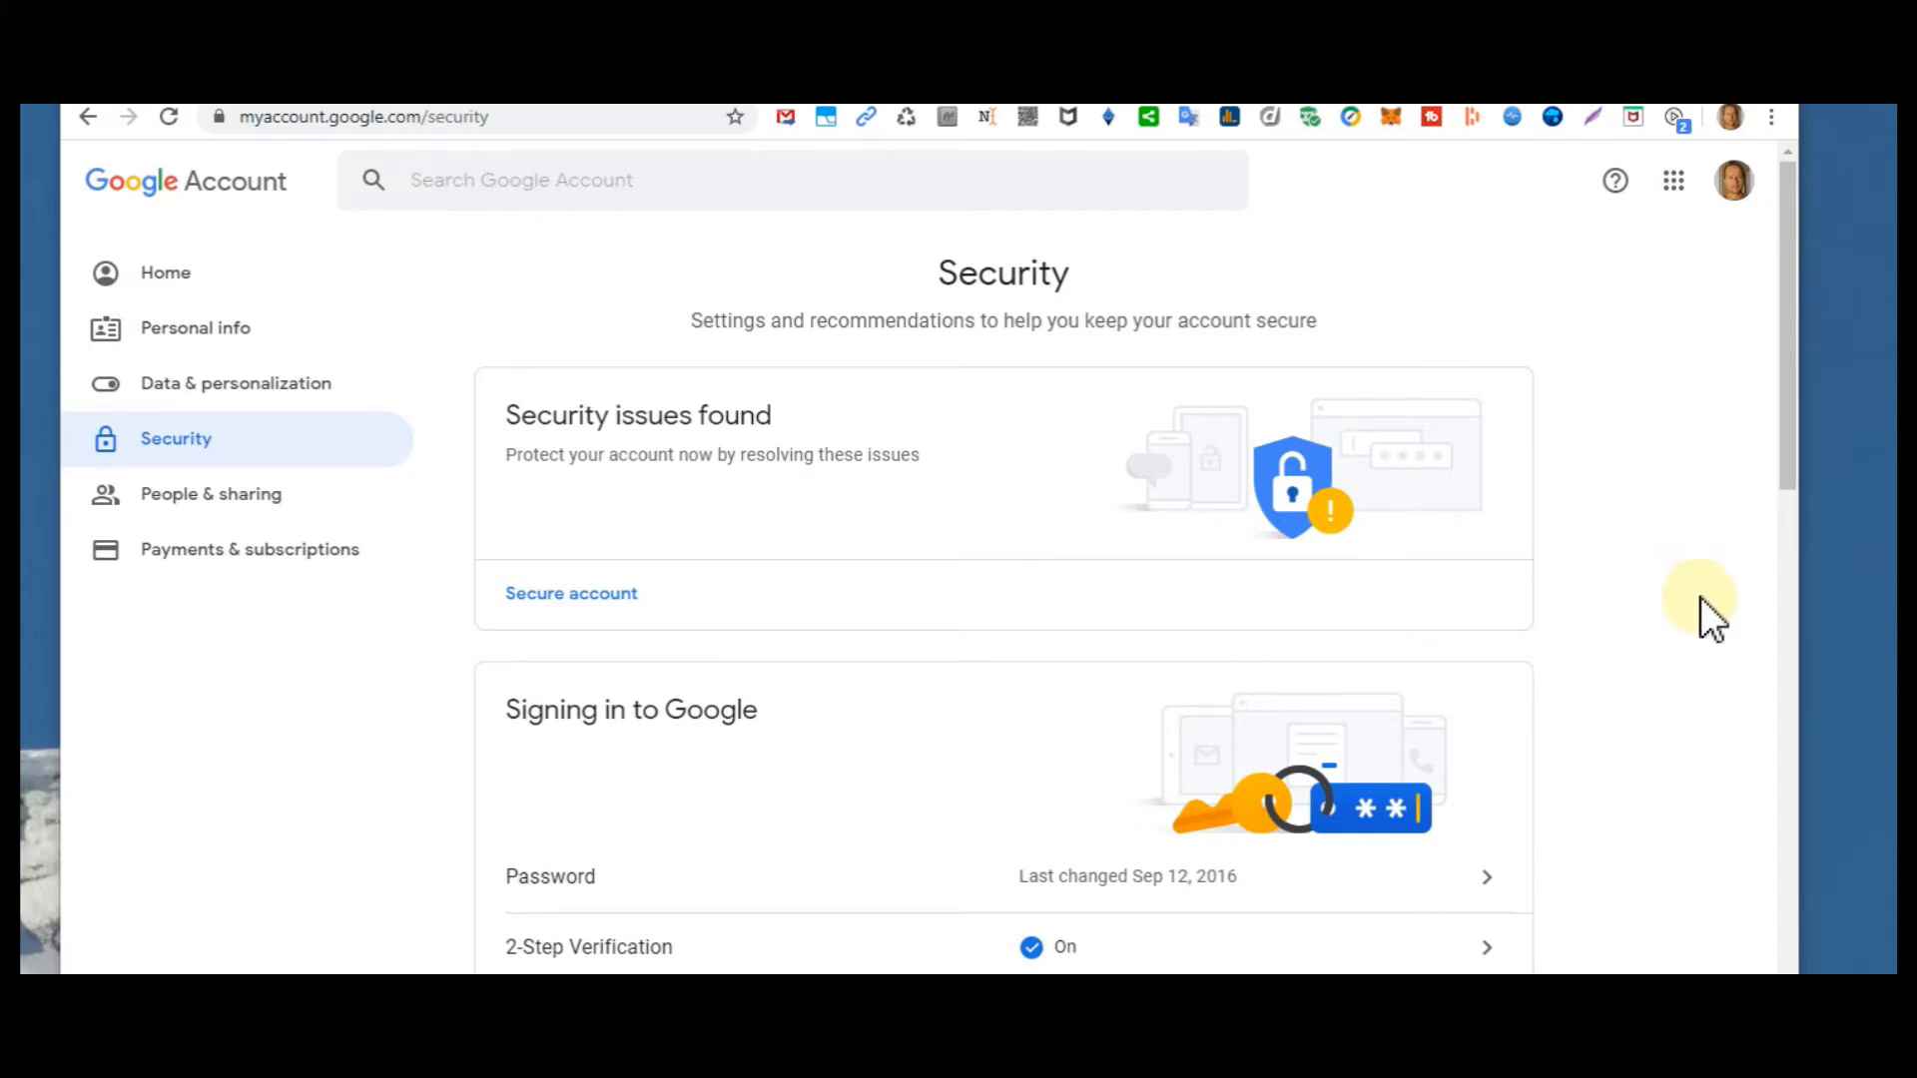
pyautogui.moveTo(1697, 655)
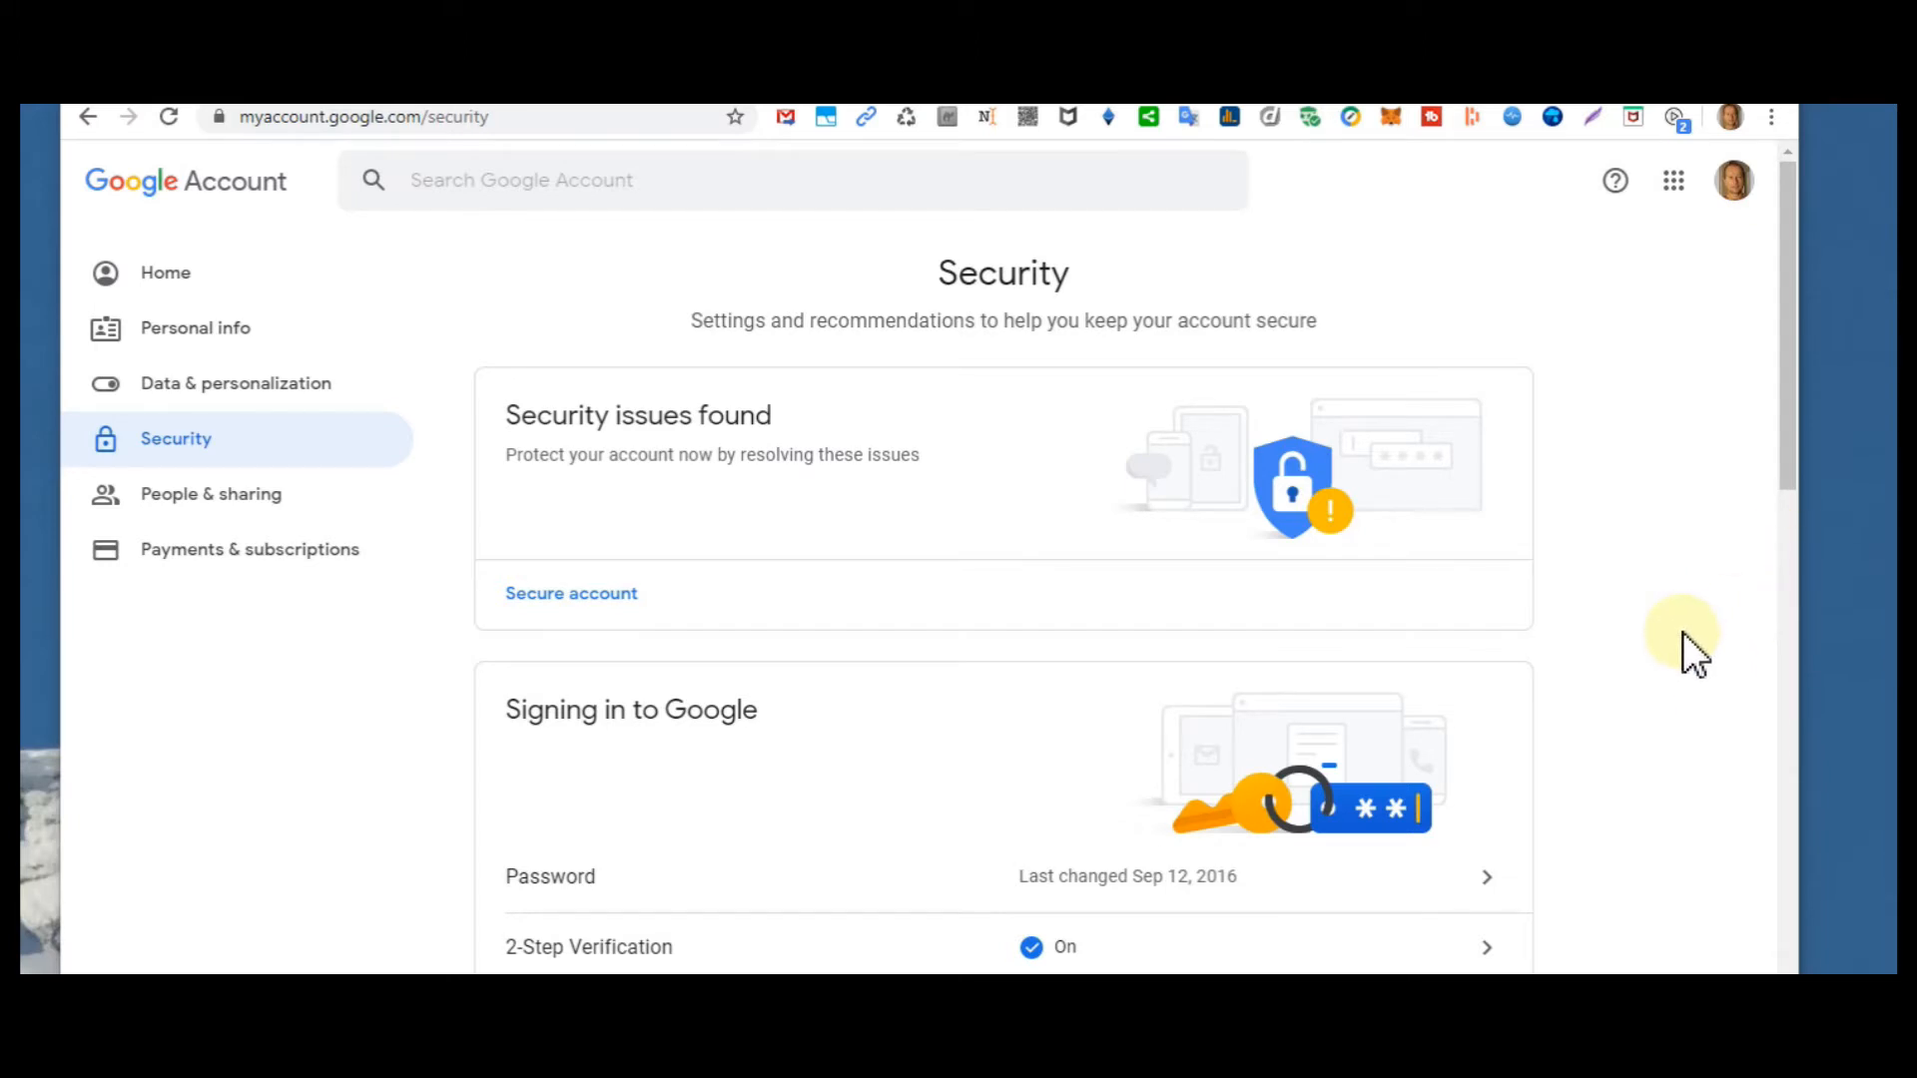
pyautogui.moveTo(1704, 617)
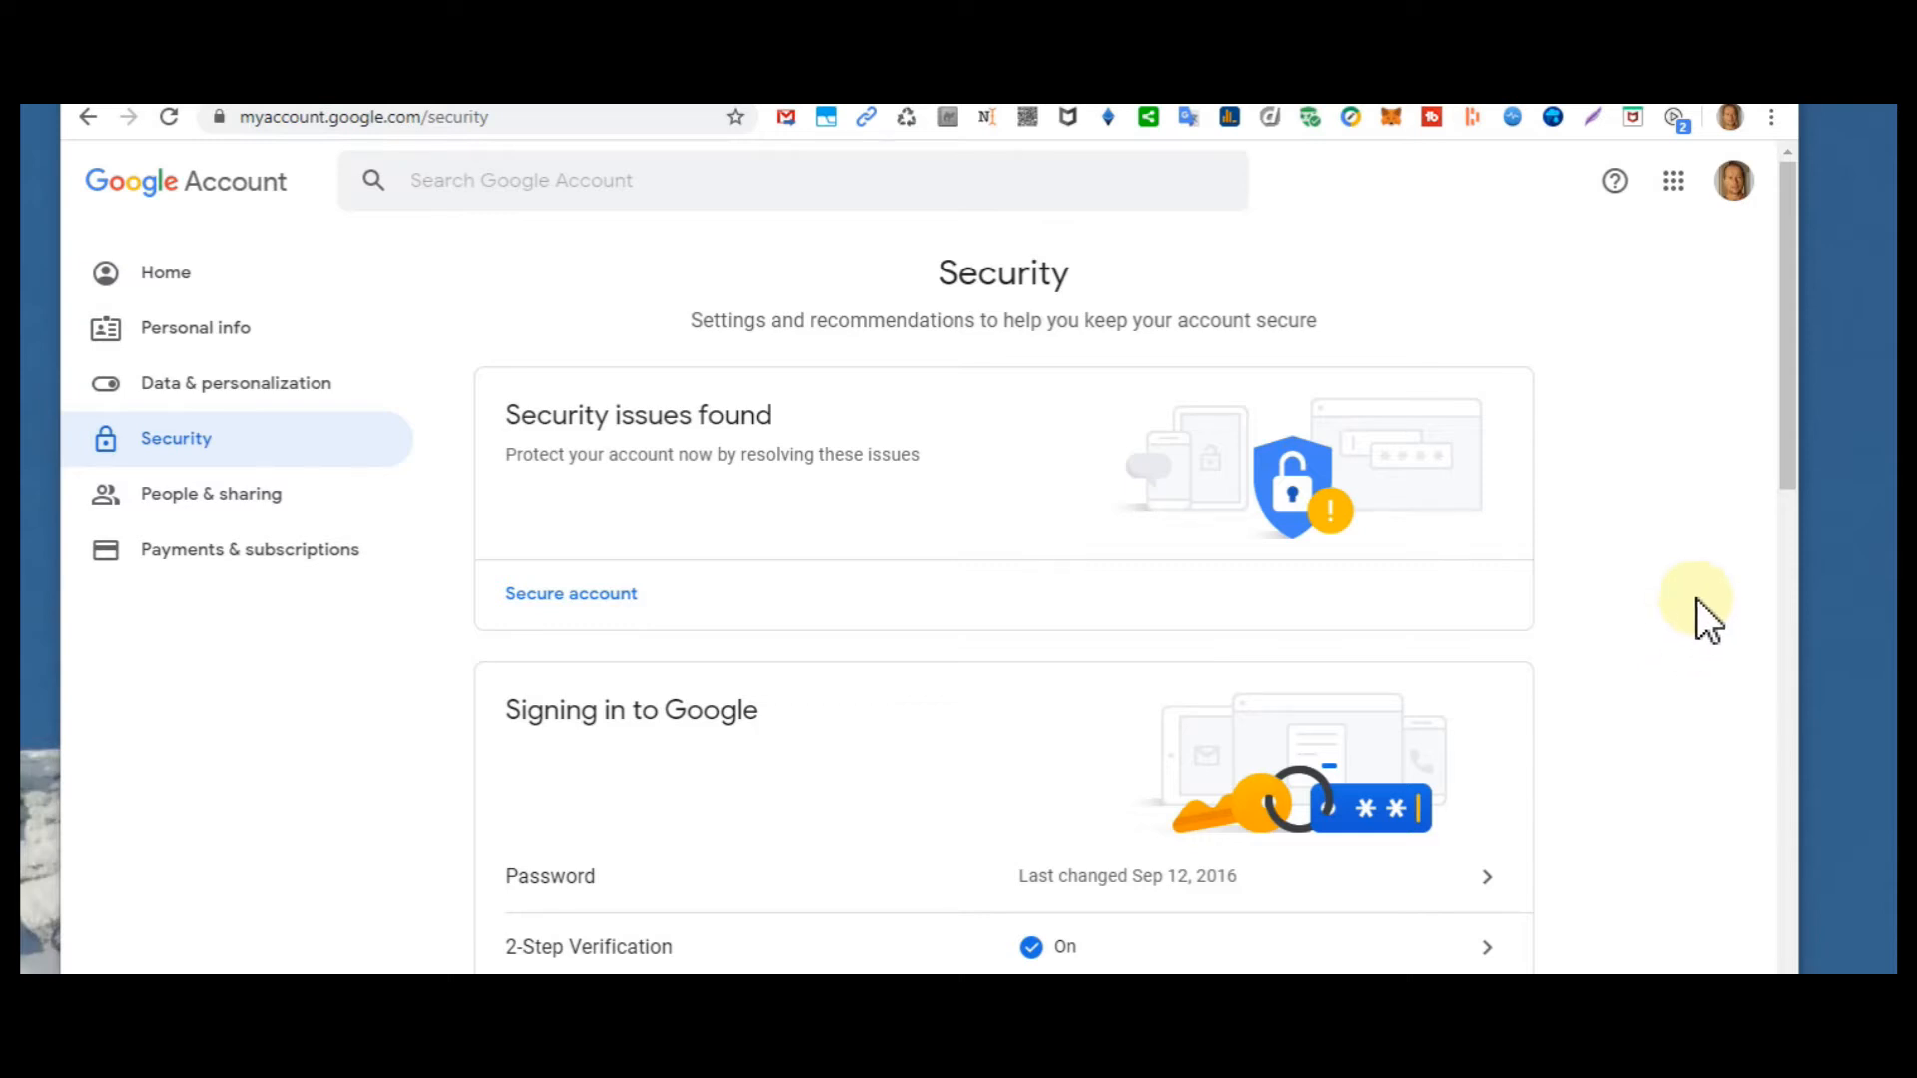
pyautogui.moveTo(1776, 599)
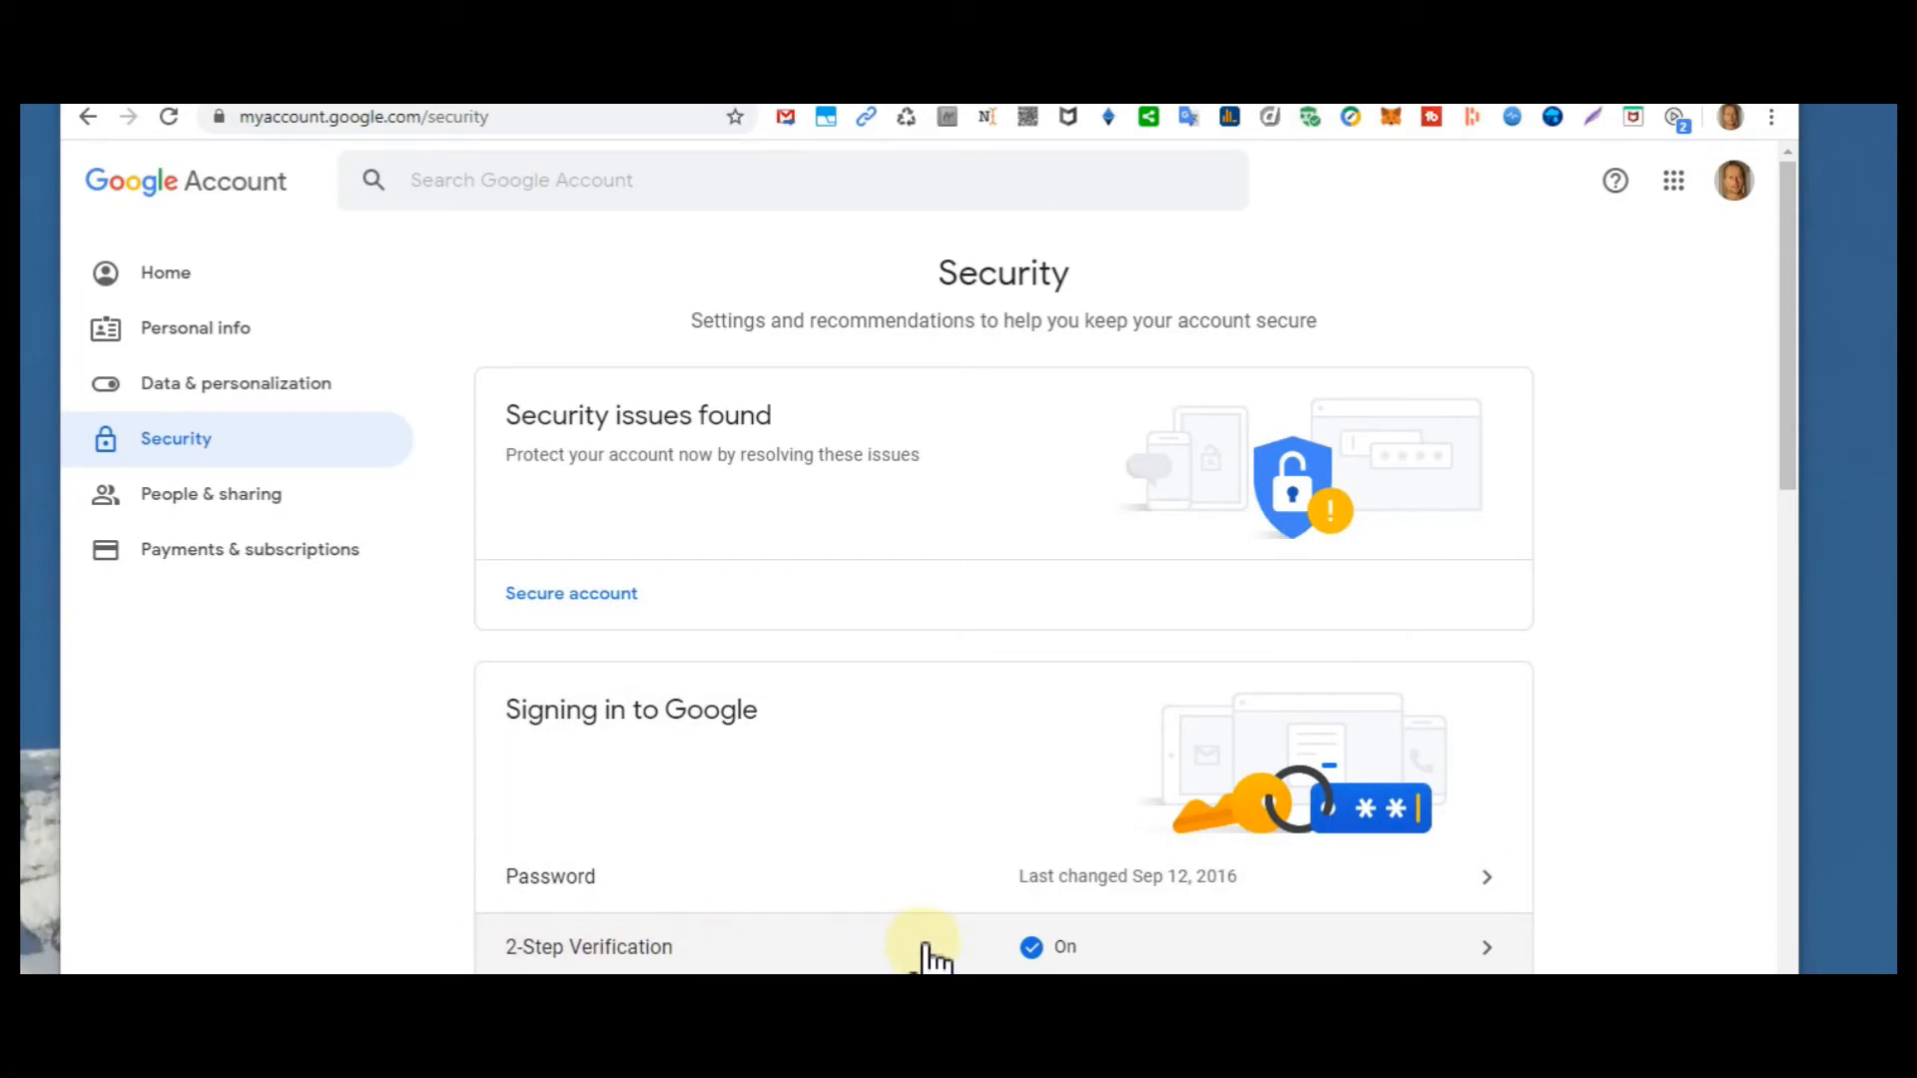
pyautogui.moveTo(941, 733)
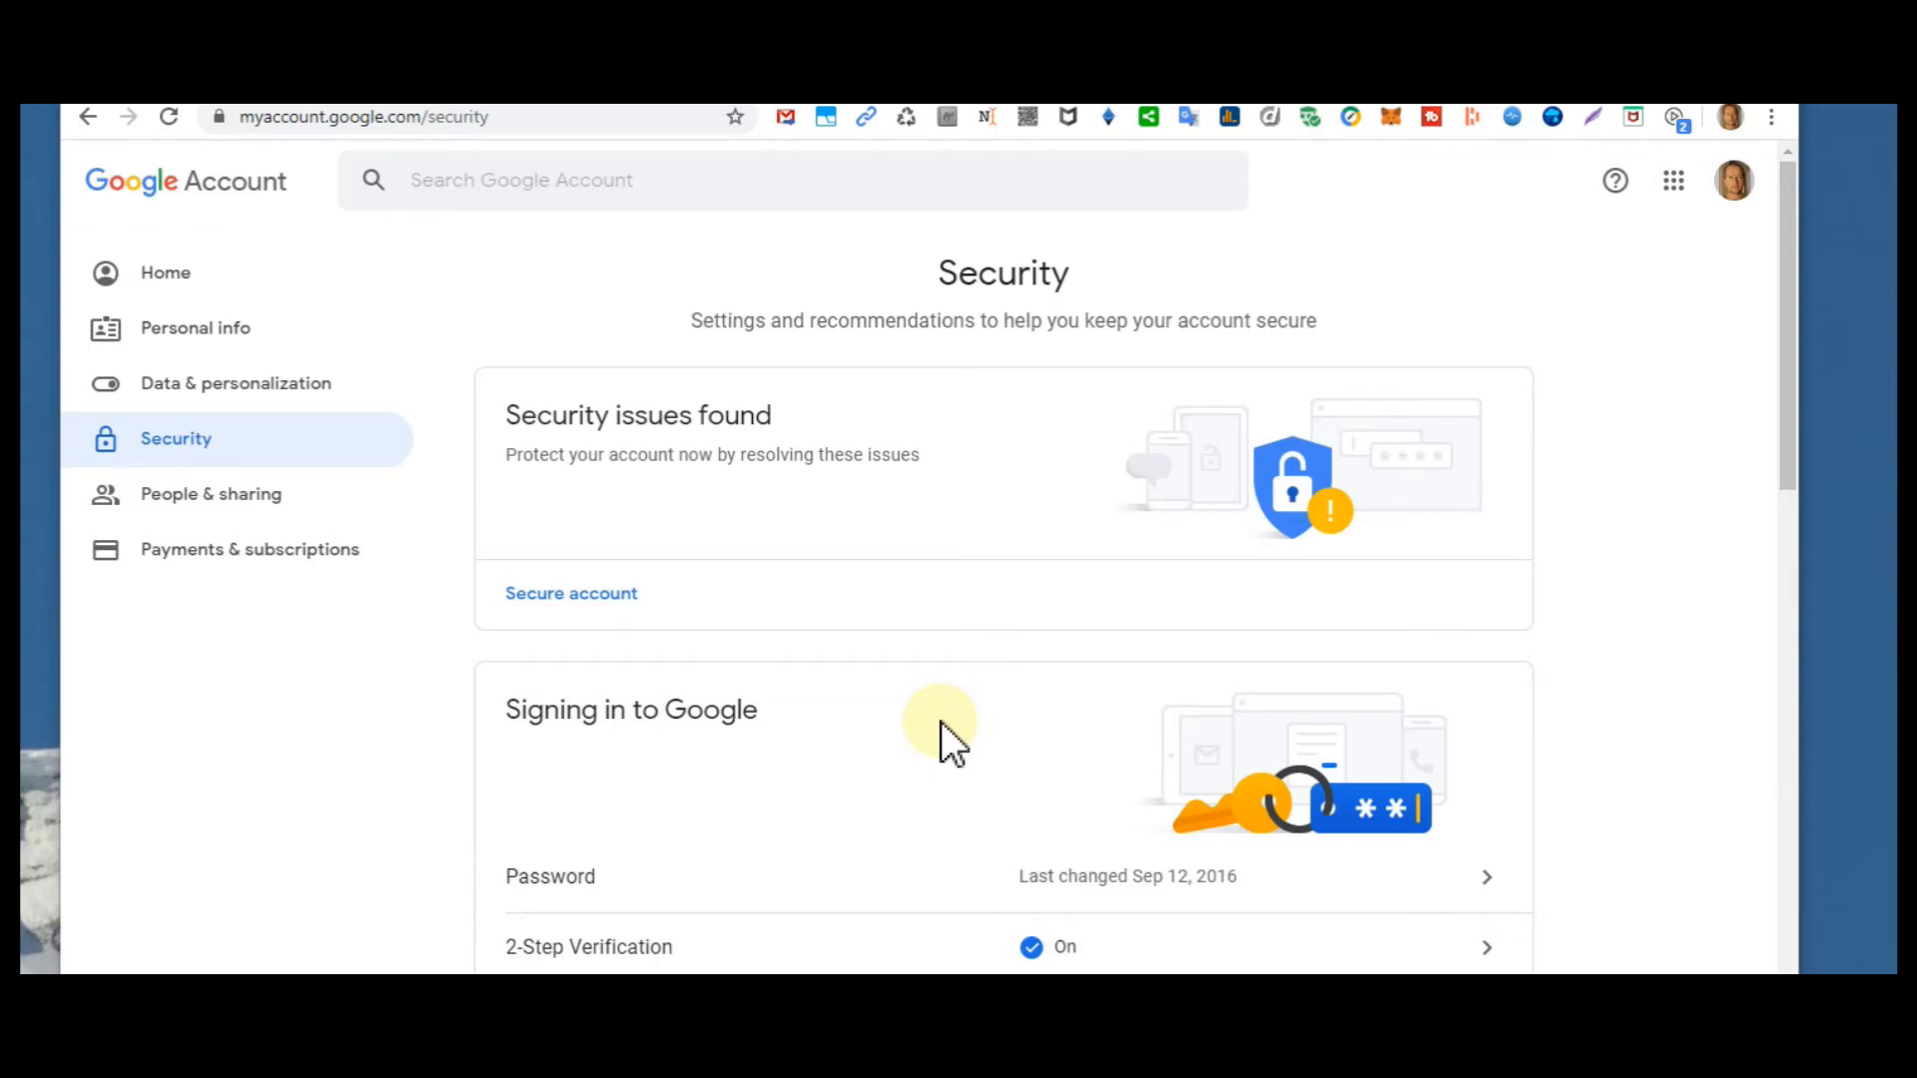
pyautogui.moveTo(1498, 691)
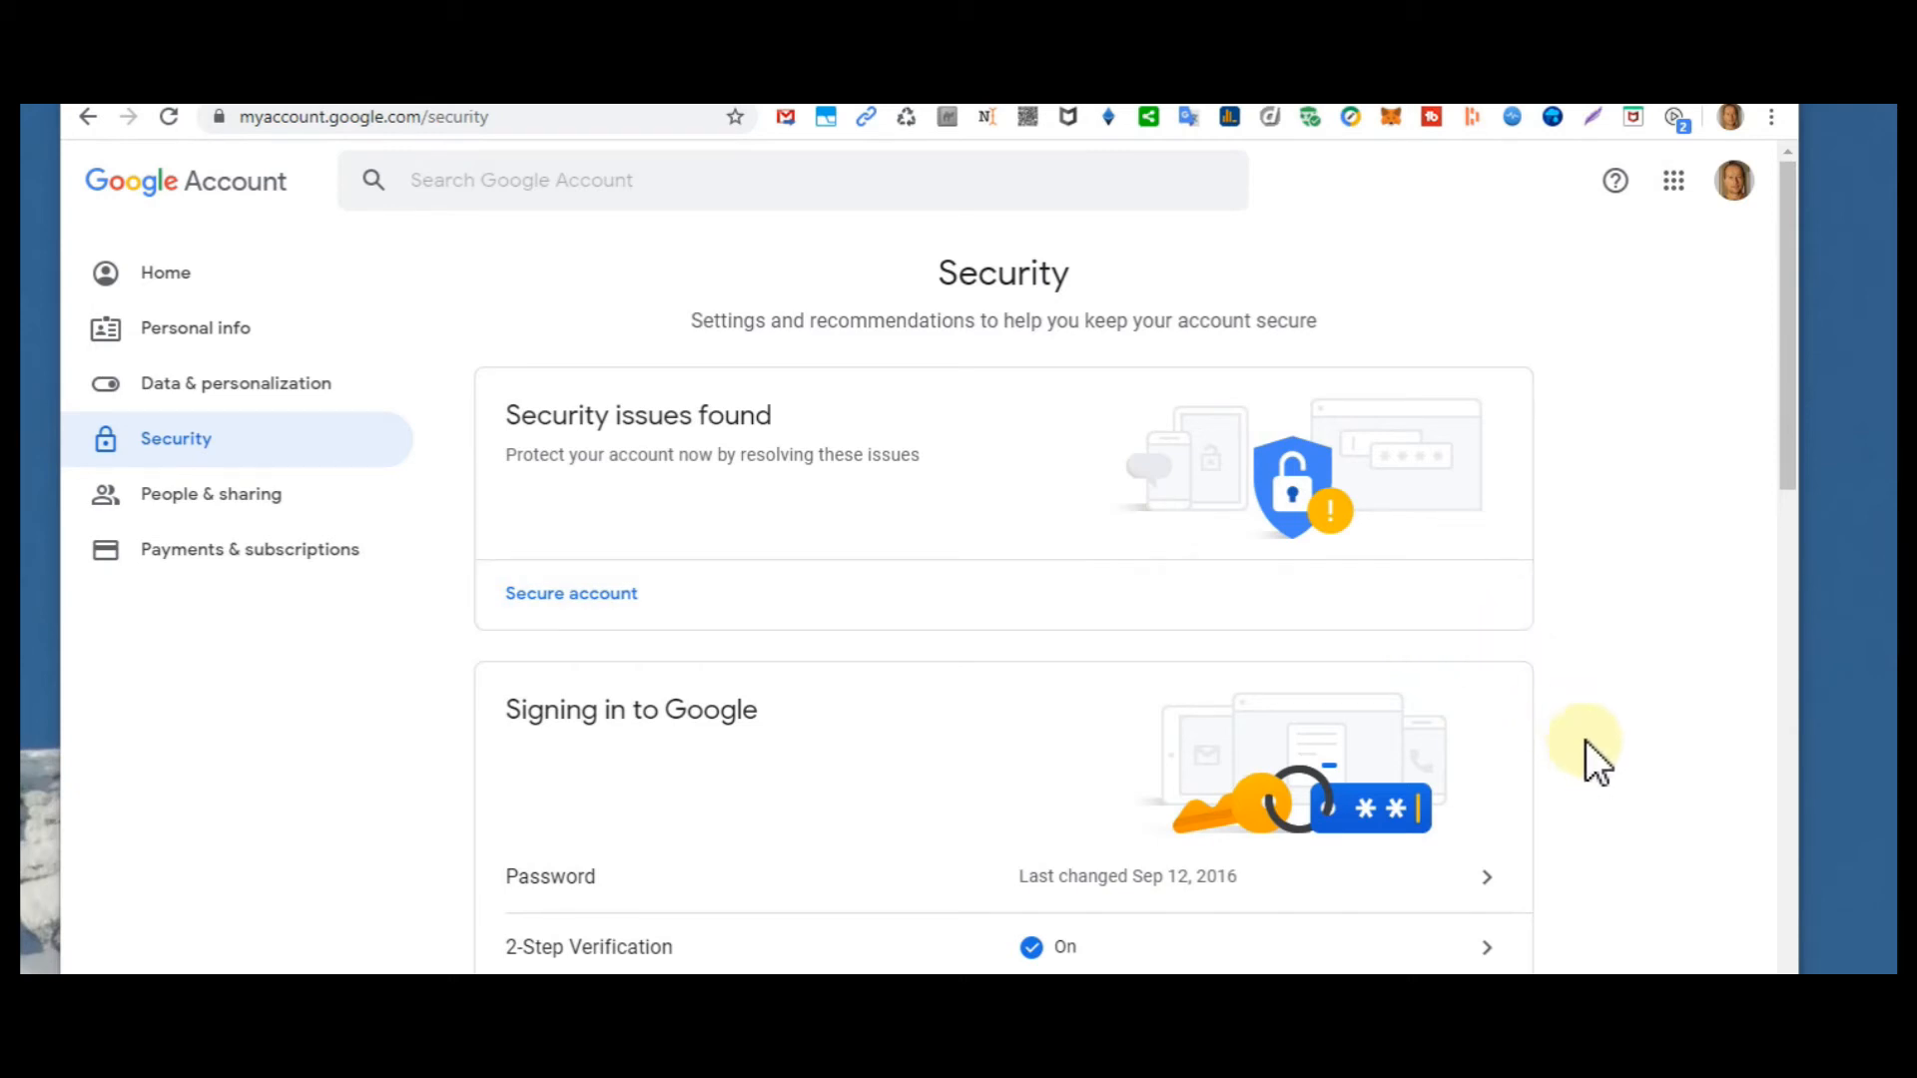
pyautogui.moveTo(1570, 663)
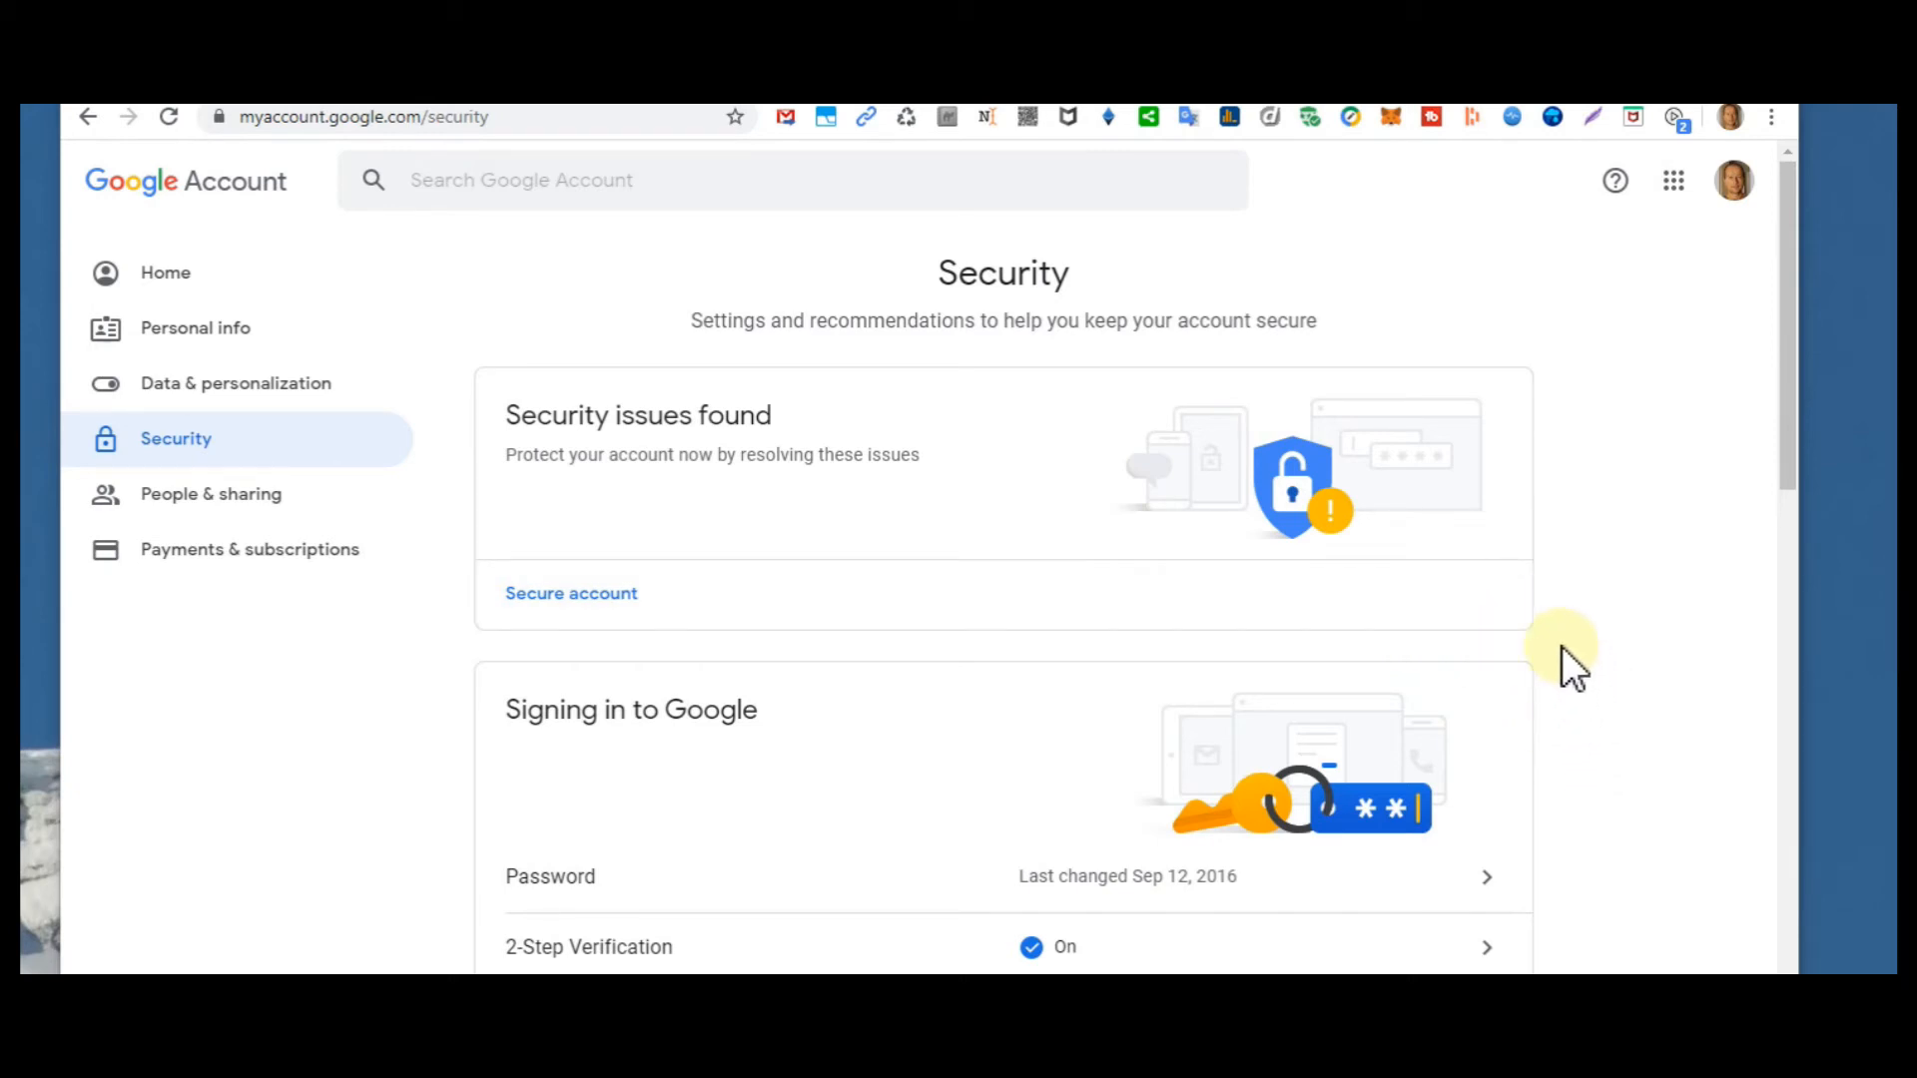
pyautogui.moveTo(1623, 661)
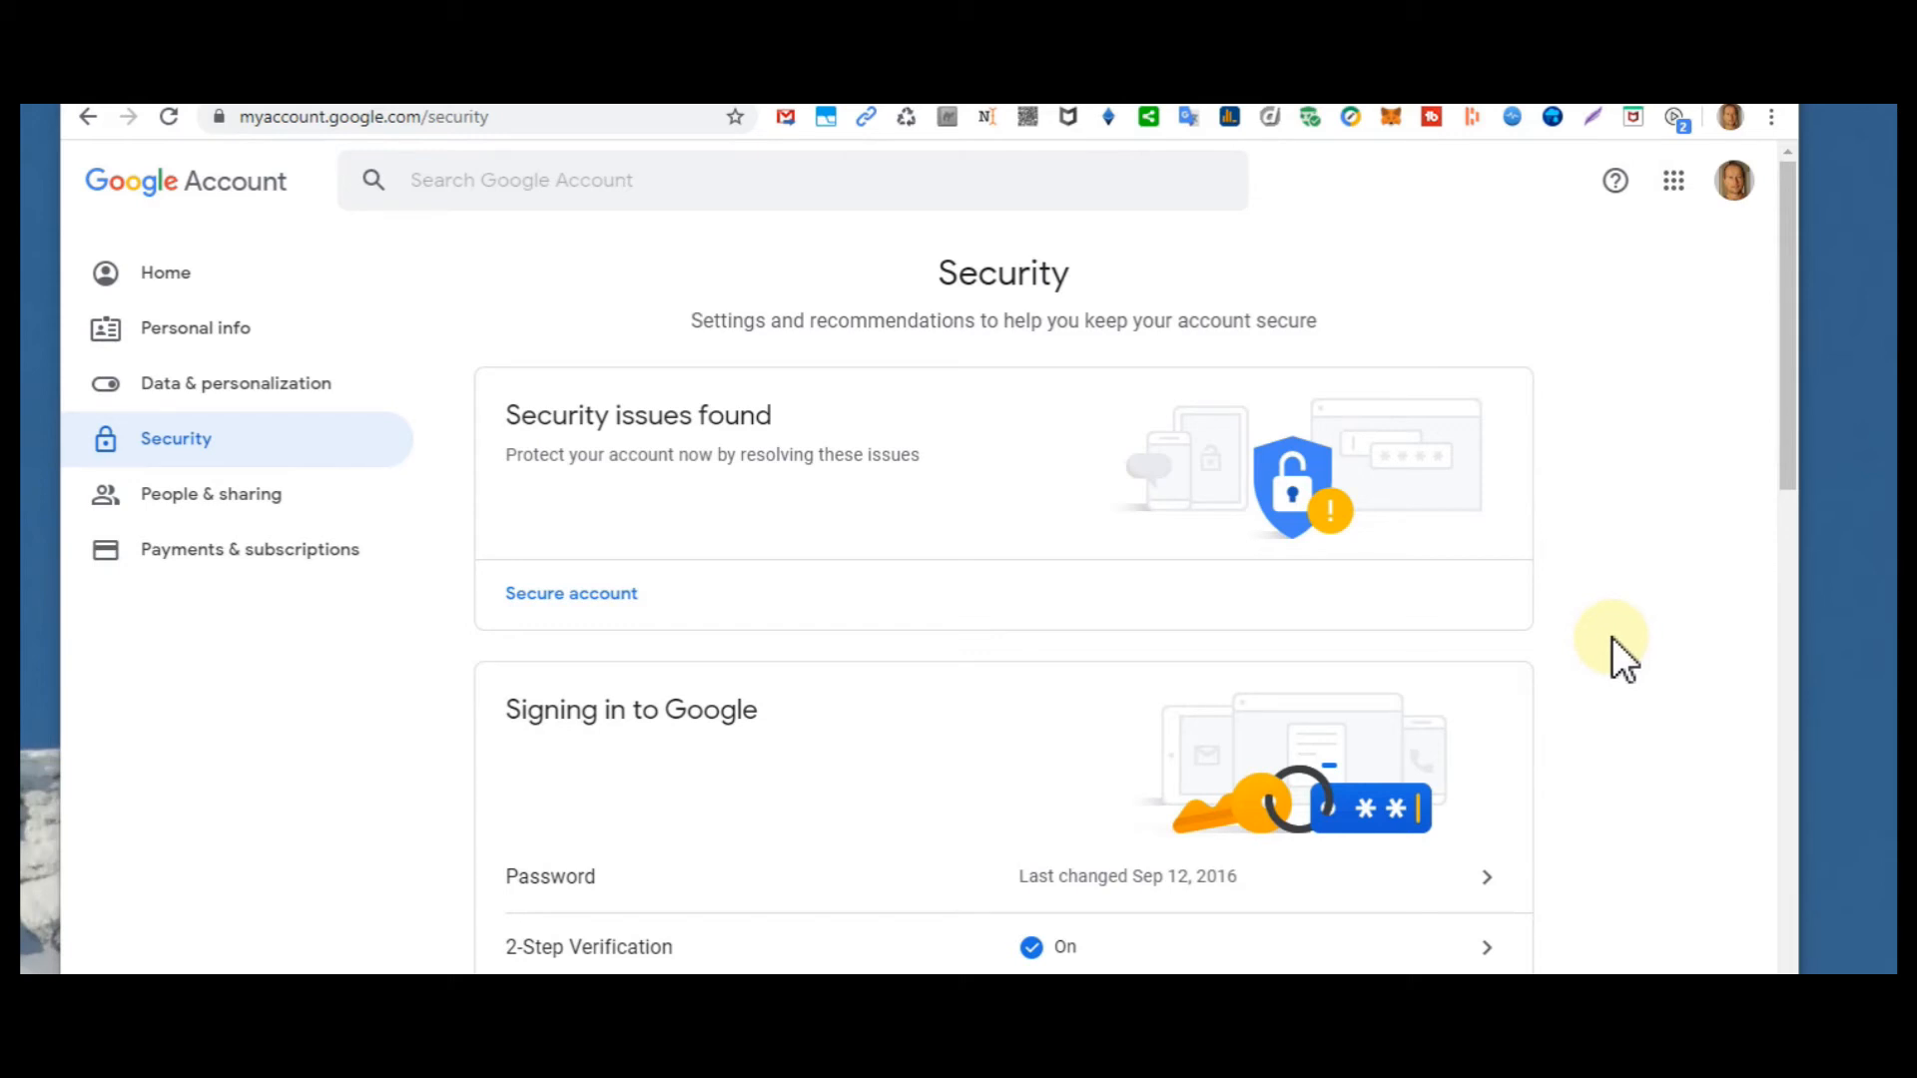
pyautogui.moveTo(1625, 671)
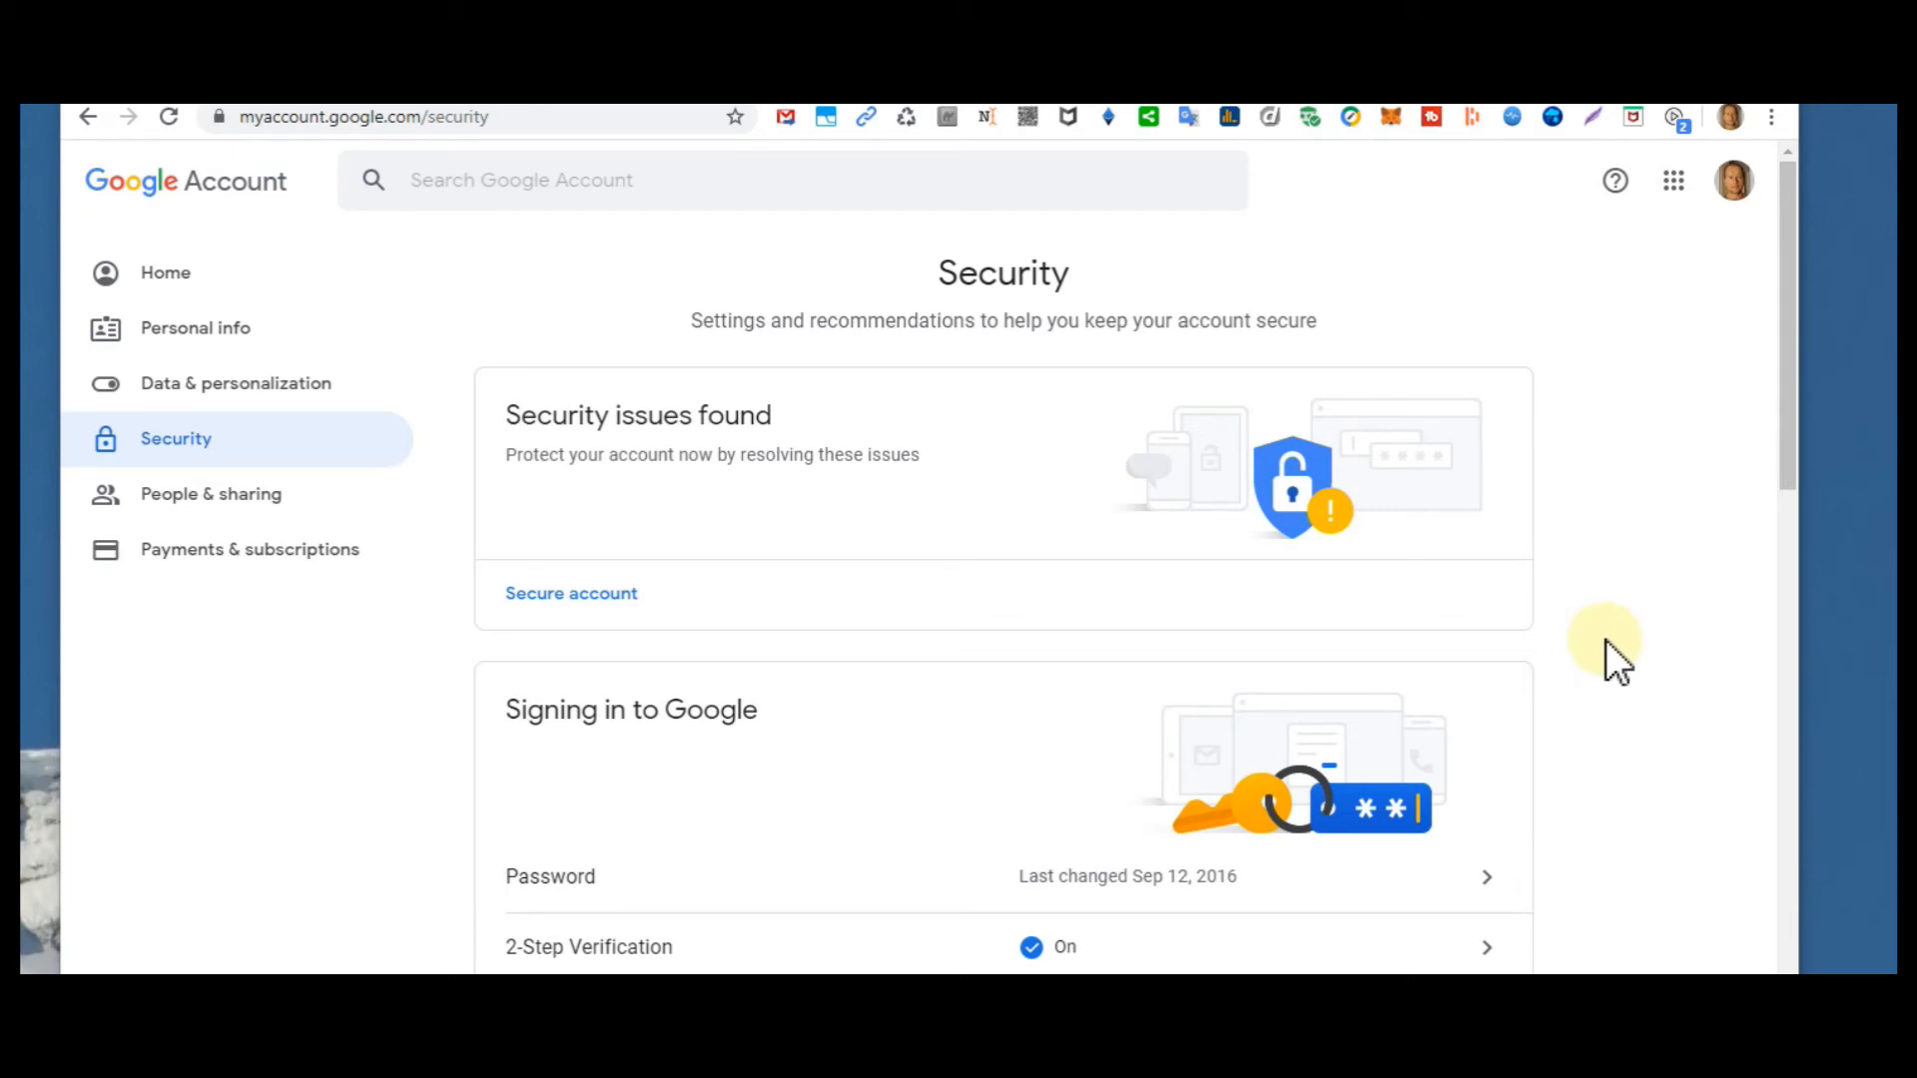
pyautogui.moveTo(1608, 645)
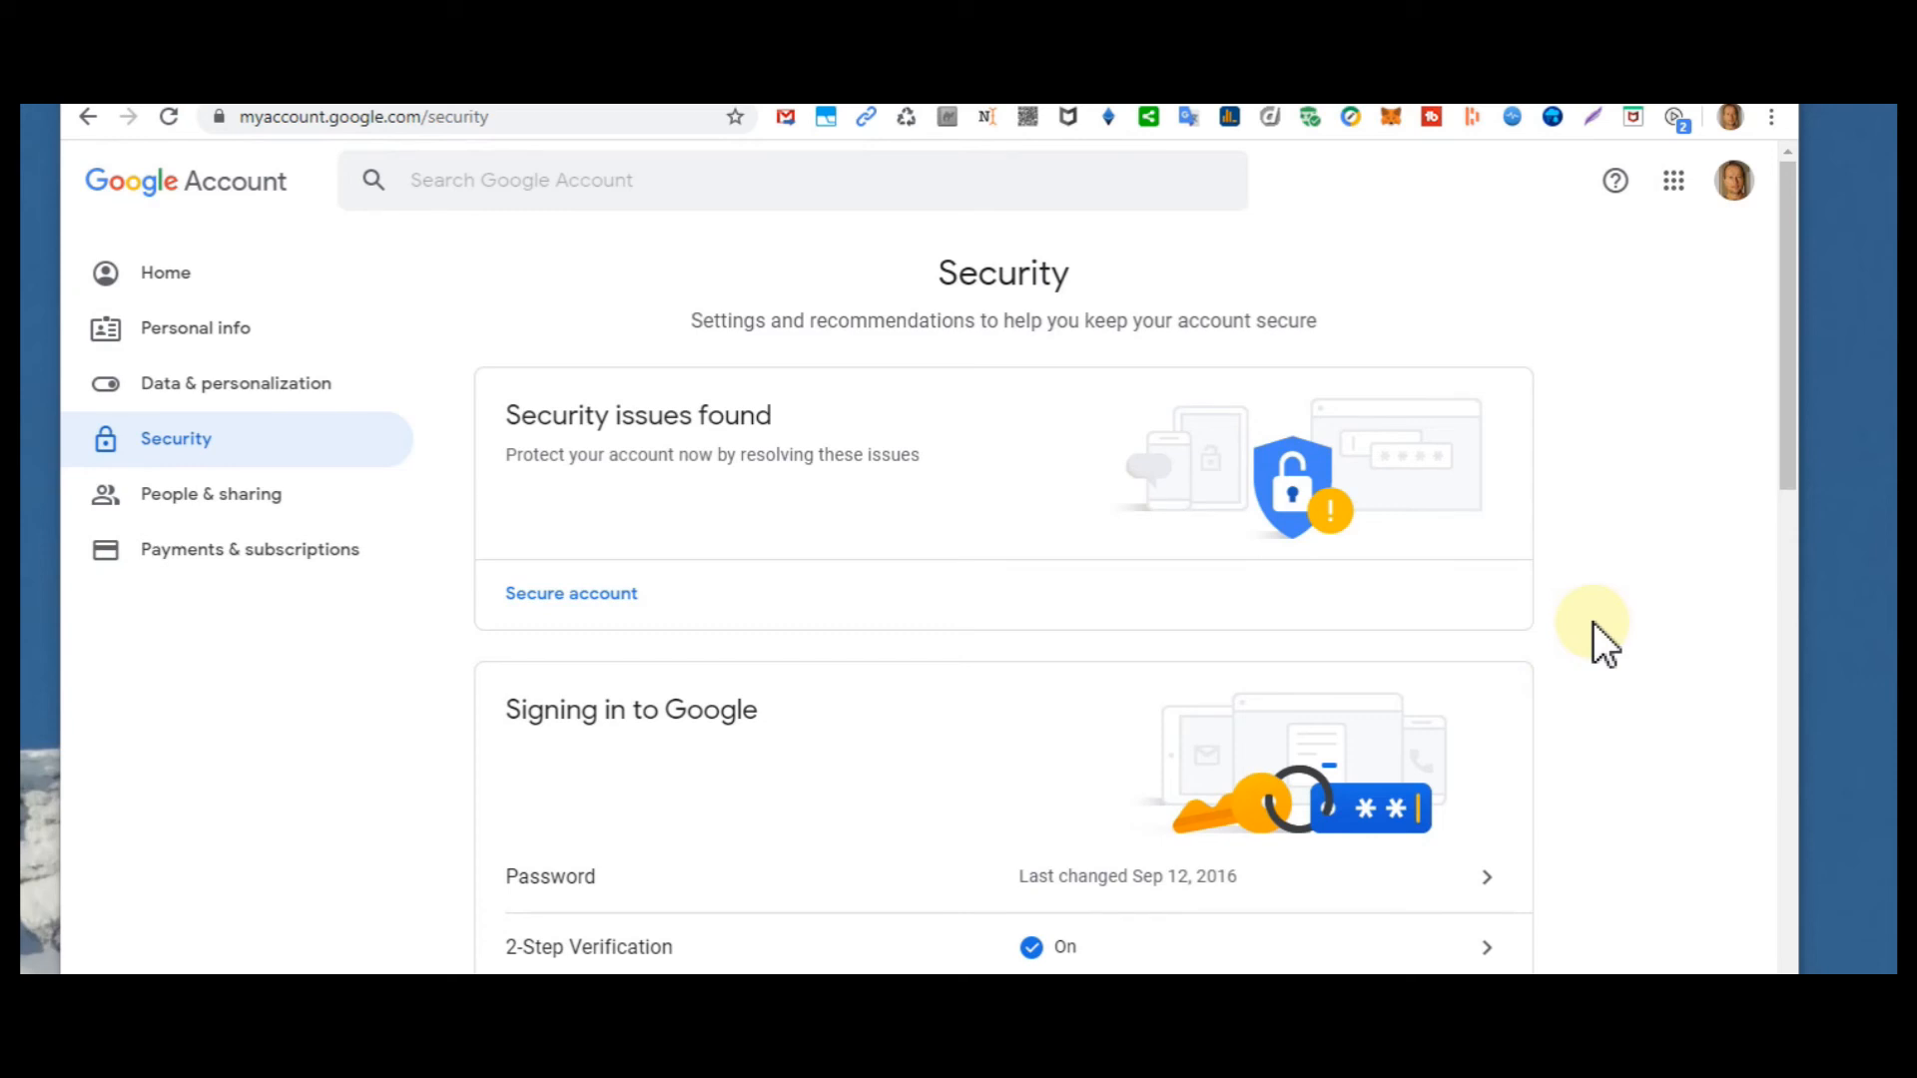
pyautogui.moveTo(1586, 547)
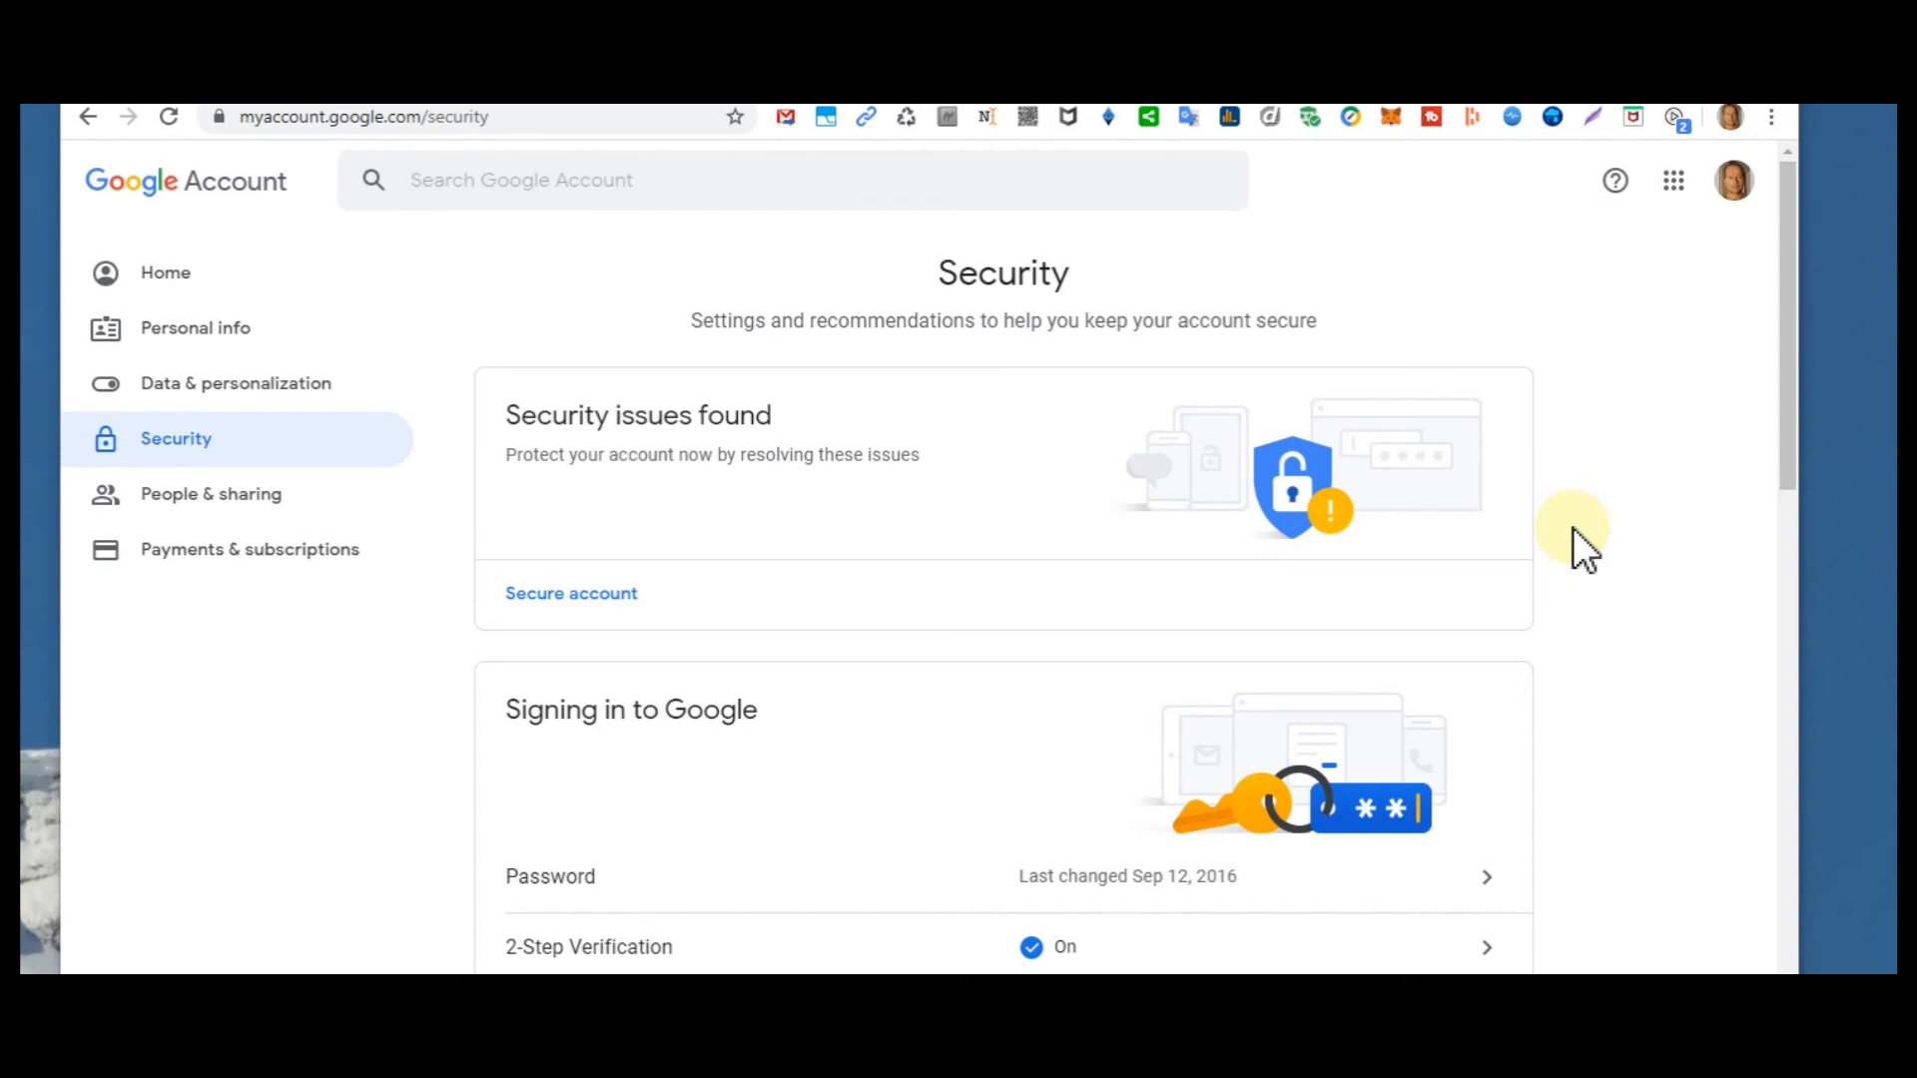
pyautogui.moveTo(1590, 526)
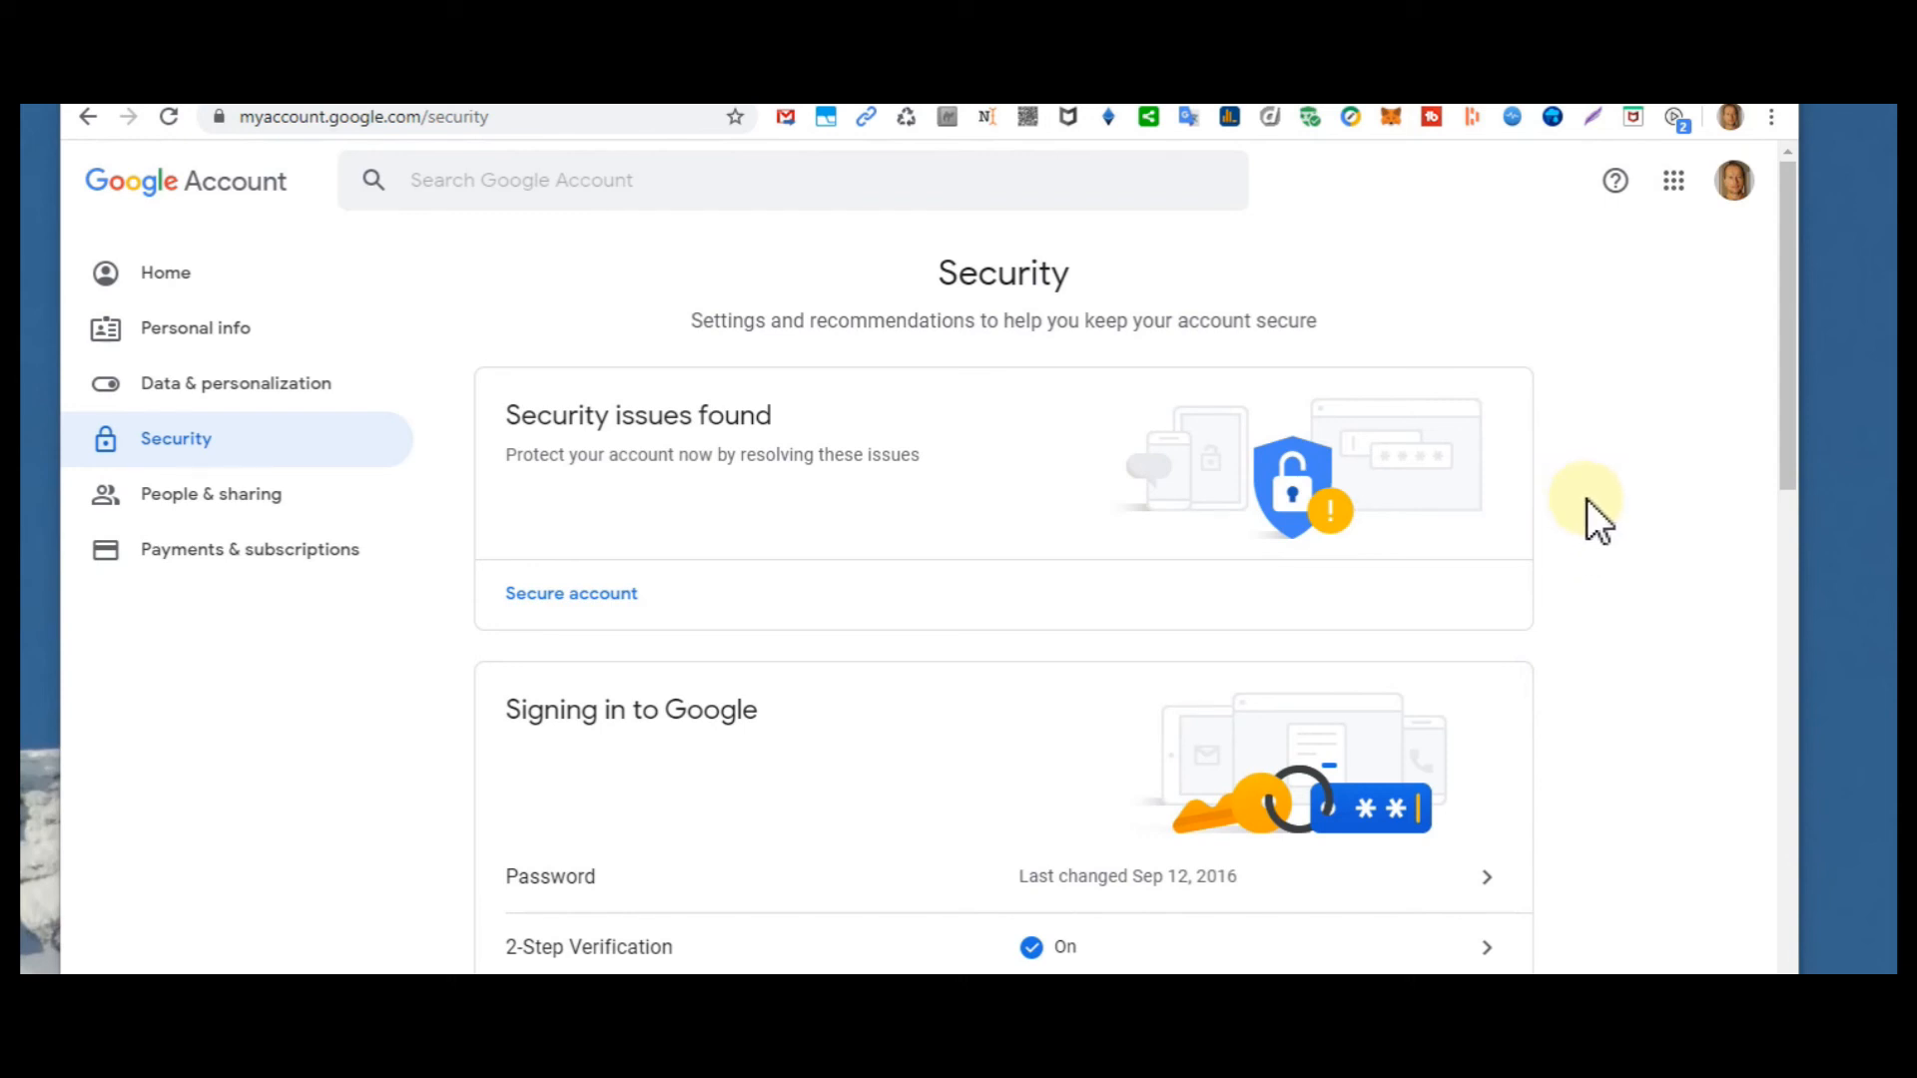
pyautogui.moveTo(1554, 453)
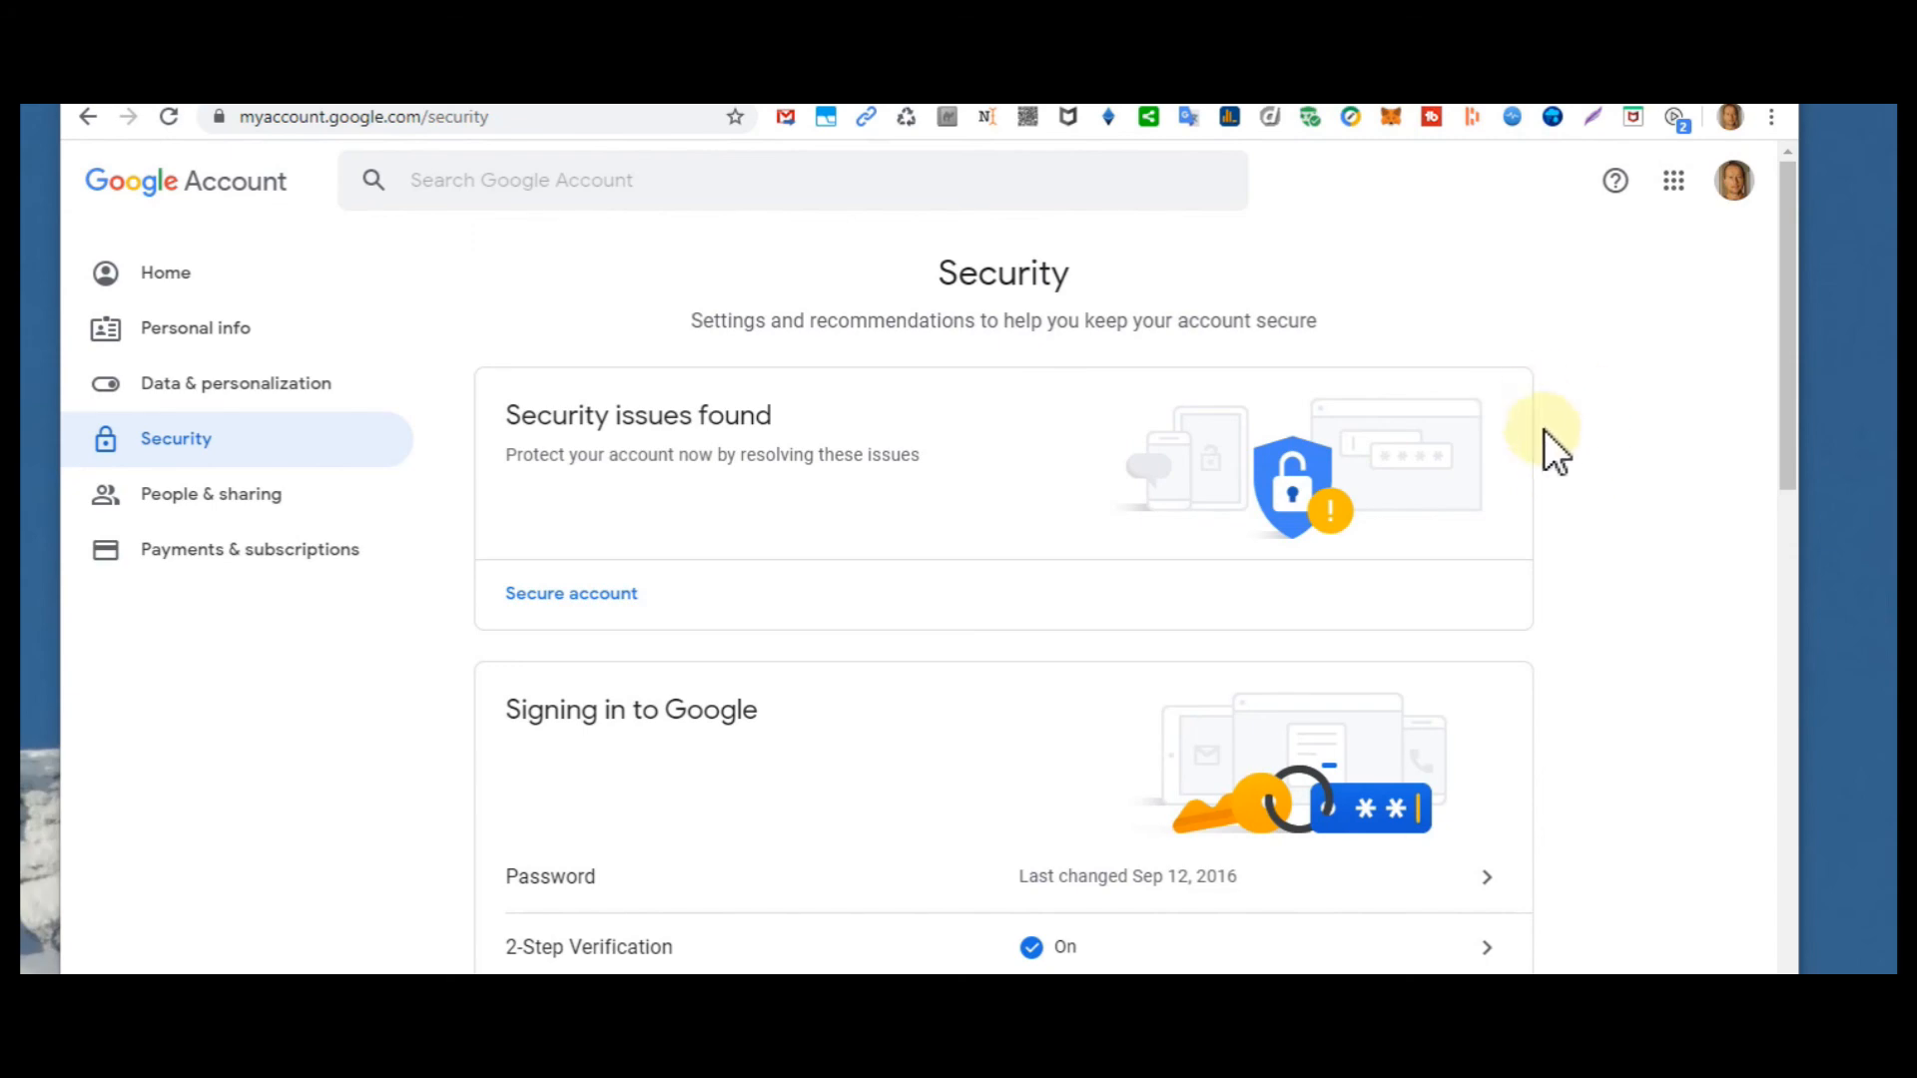
pyautogui.moveTo(1570, 434)
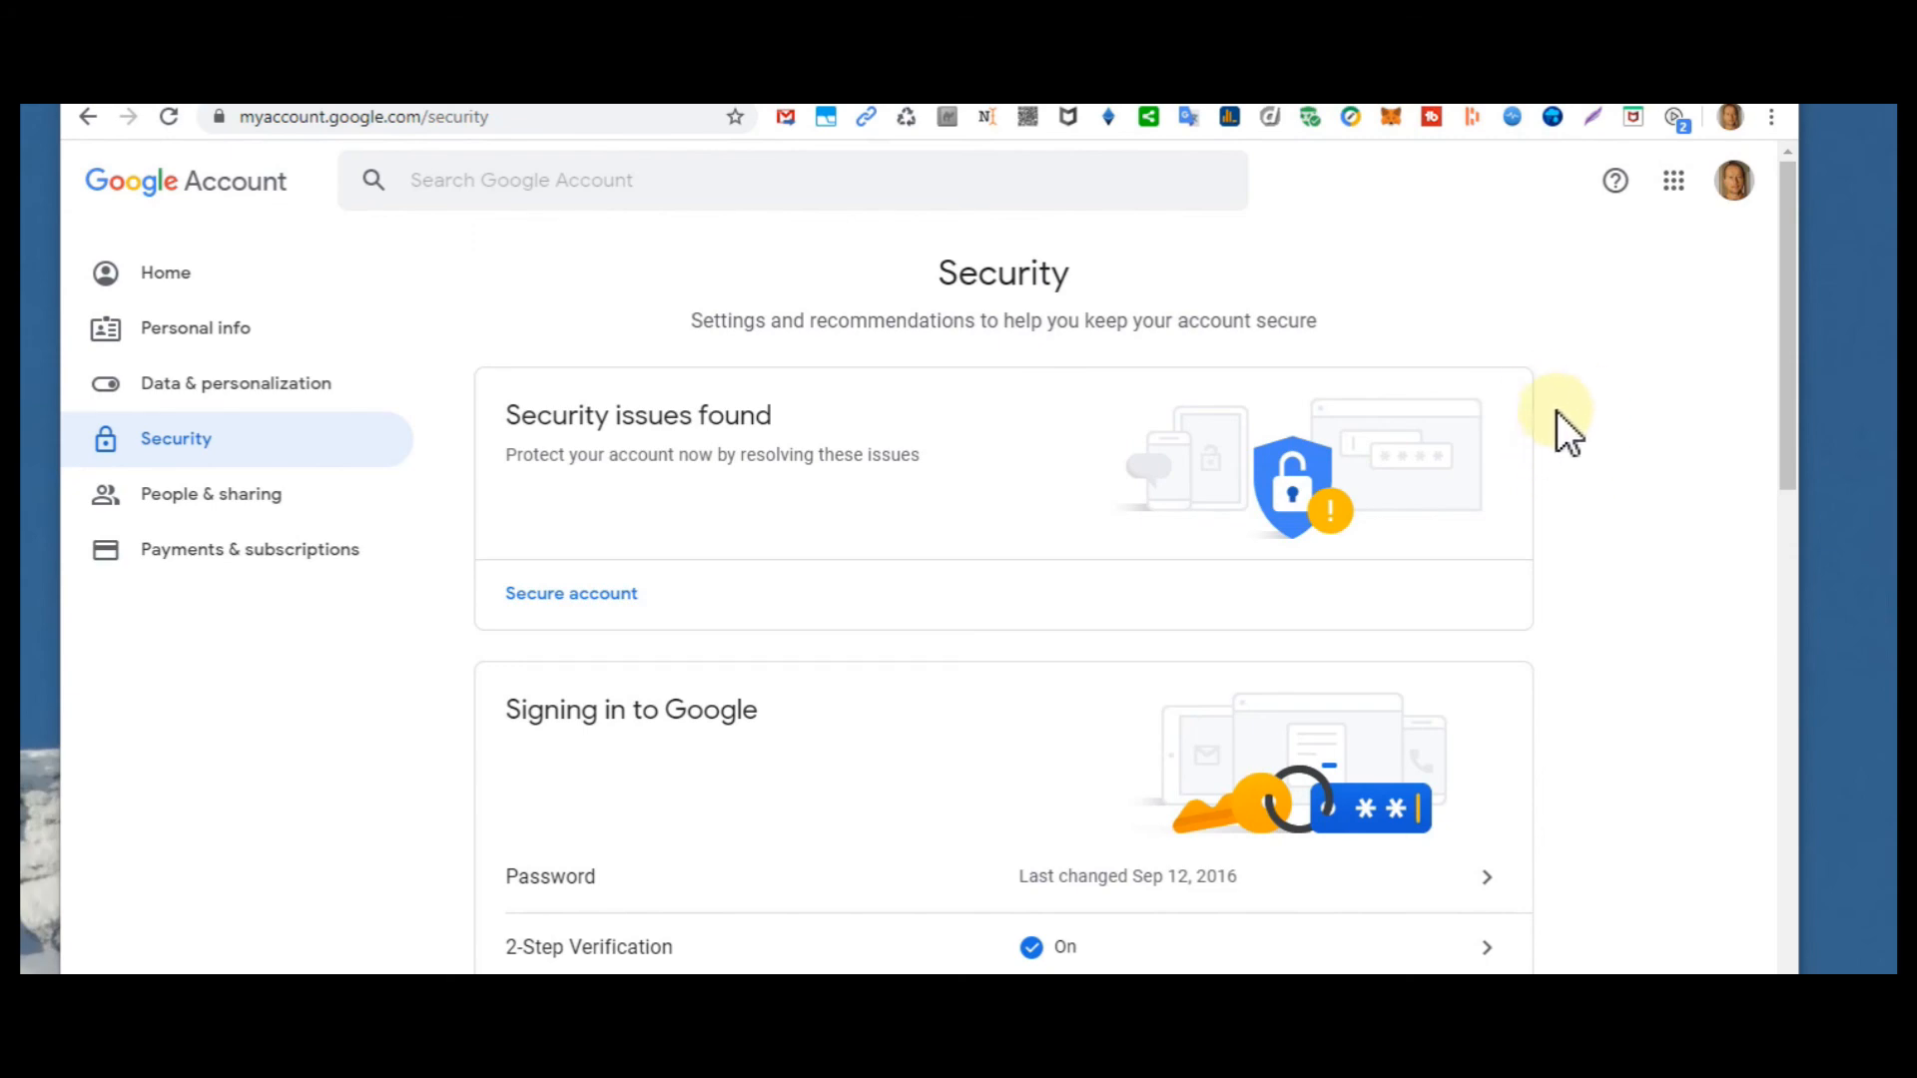